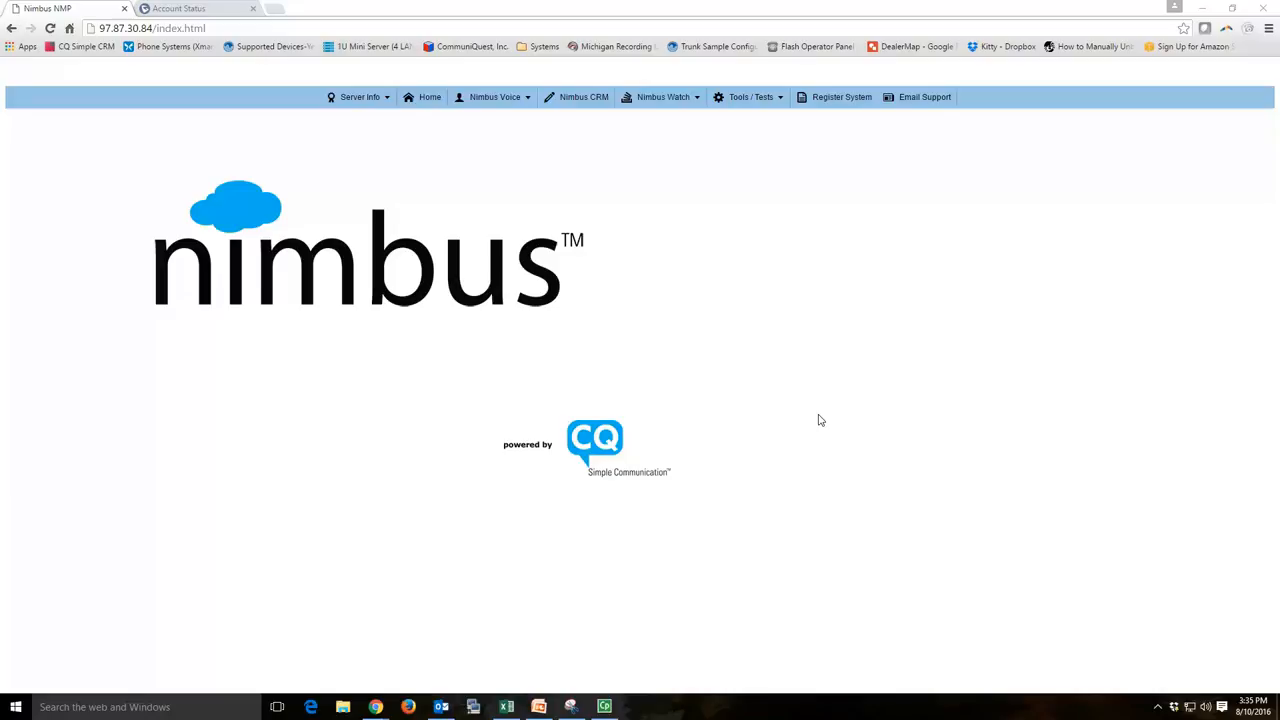
Step: Navigate from the Nimbus home page into NimbusVoice Programming's Endpoint Manager and expand its brands menu
{"action": "left_click", "coordinate": [496, 96]}
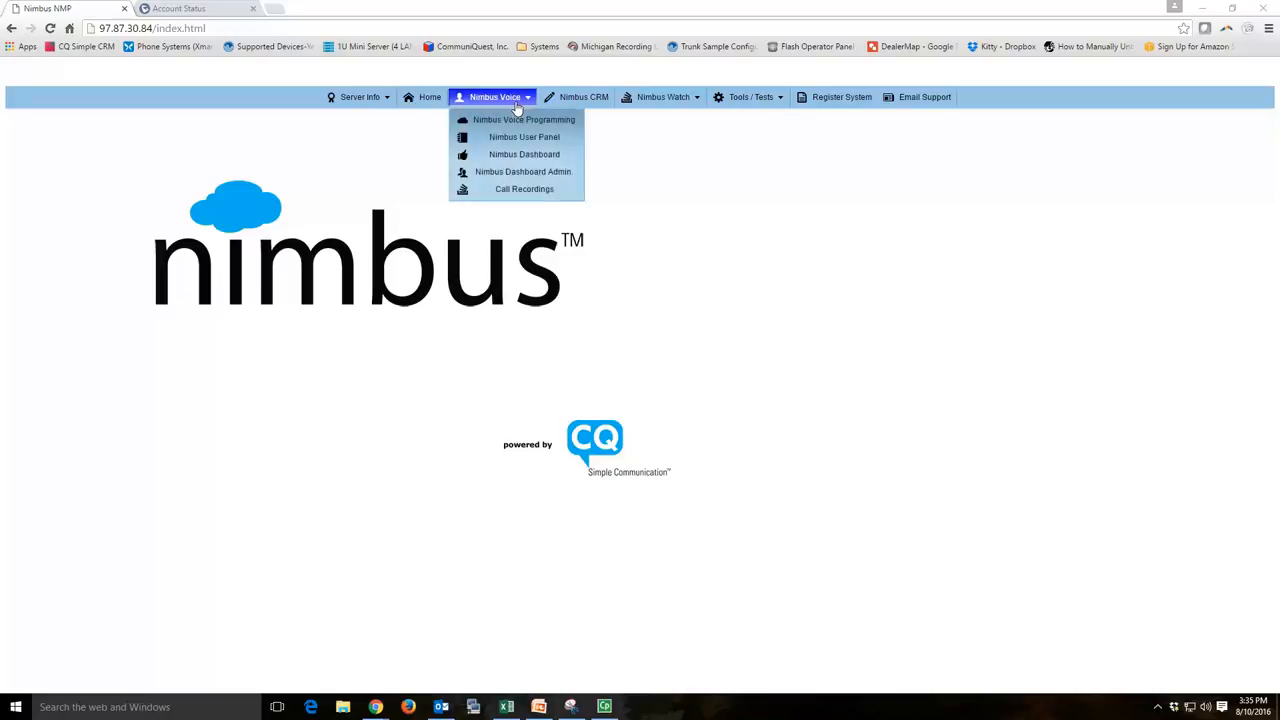
{"action": "left_click", "coordinate": [524, 120]}
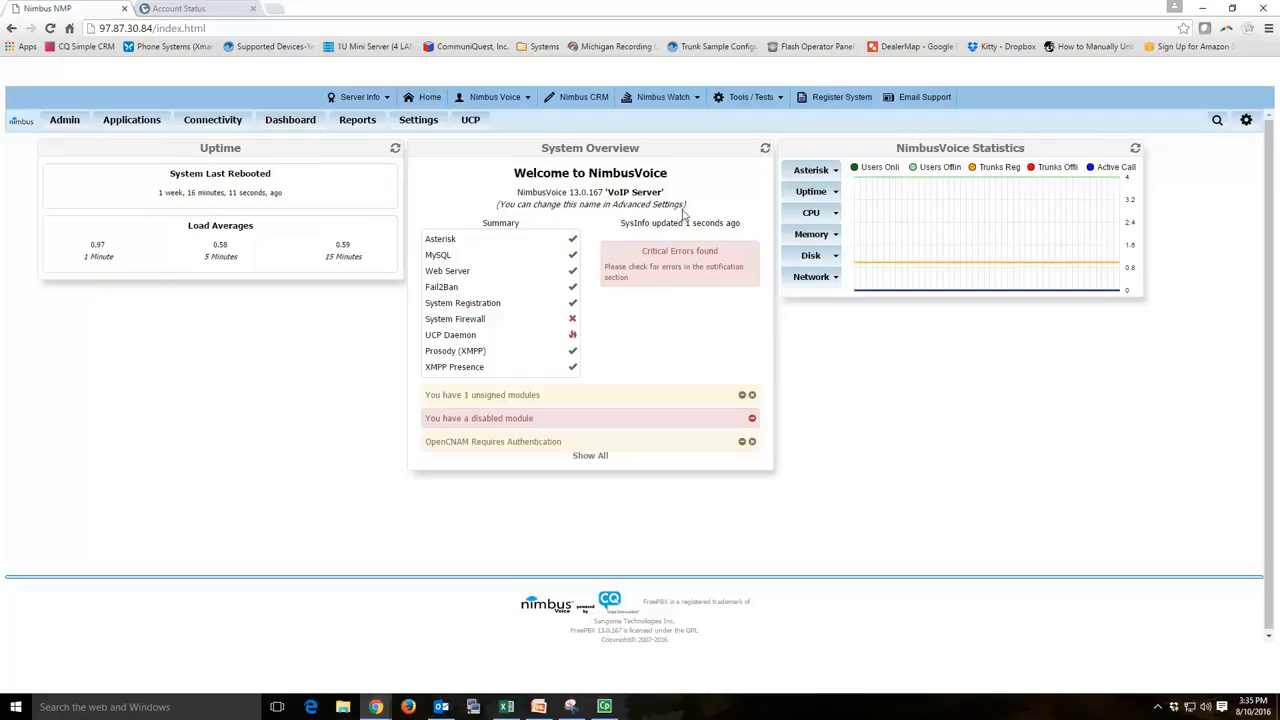
{"action": "left_click", "coordinate": [418, 120]}
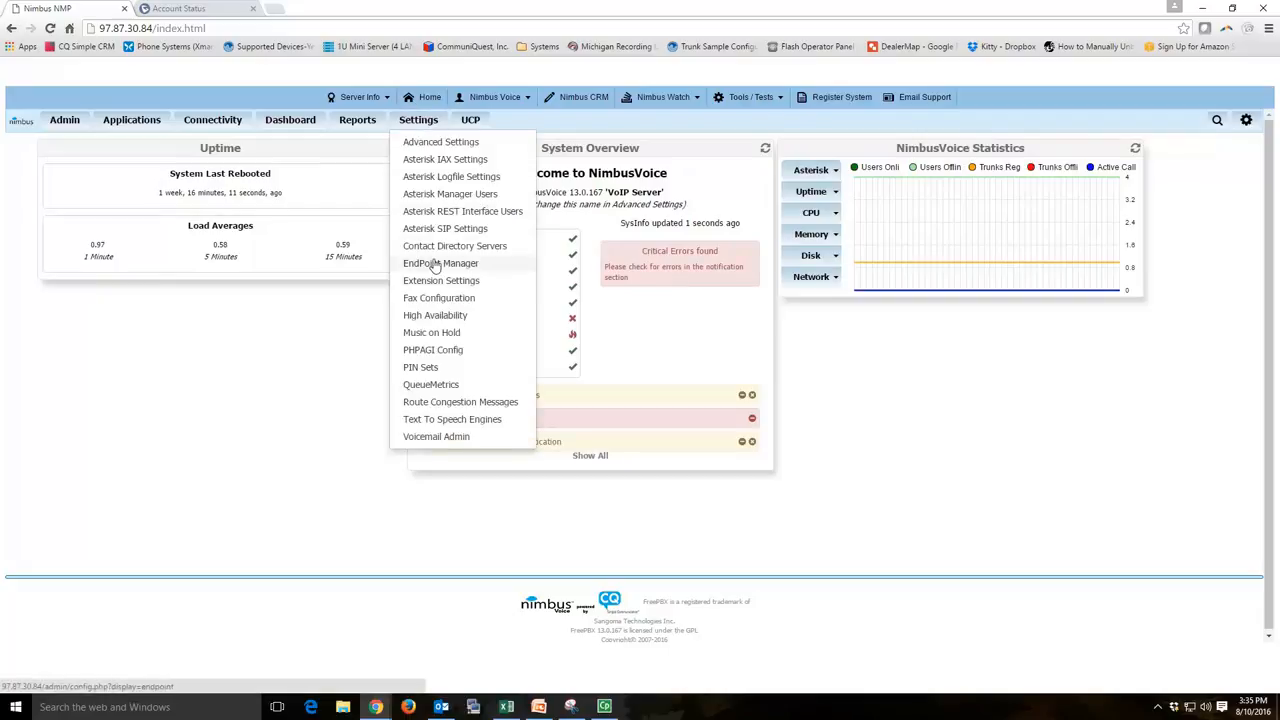
{"action": "left_click", "coordinate": [440, 264]}
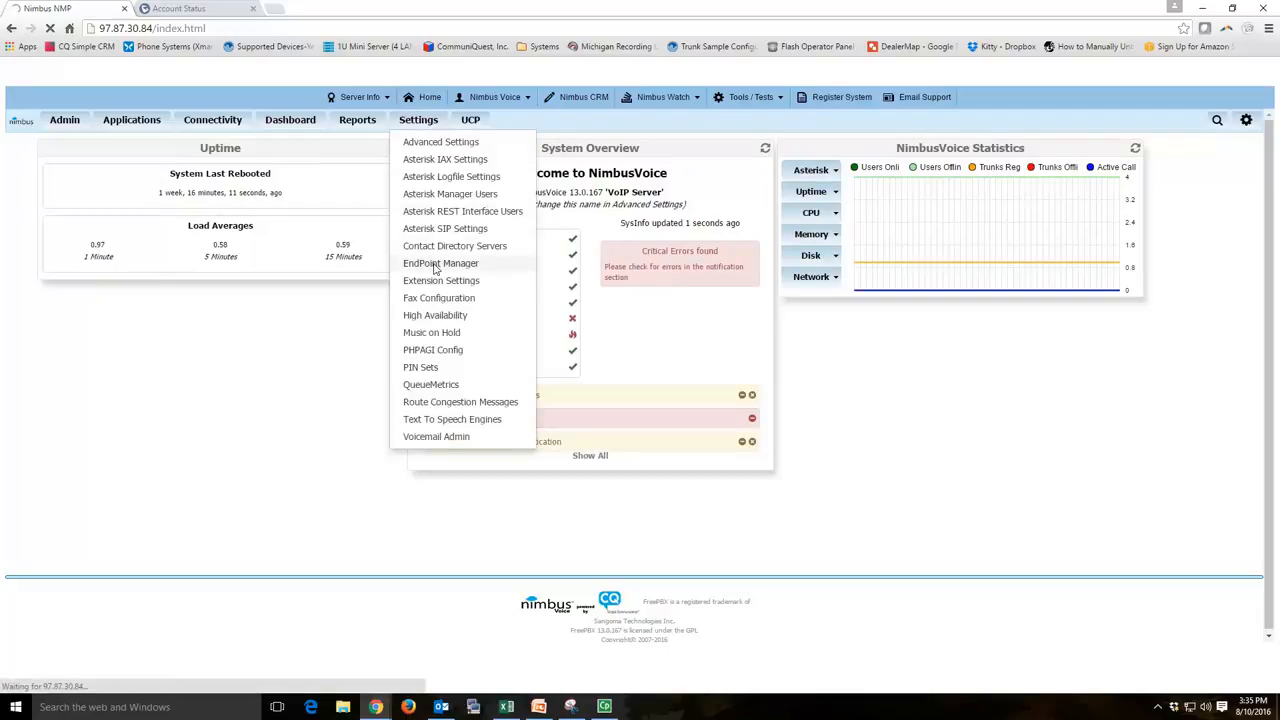
{"action": "left_click", "coordinate": [440, 264]}
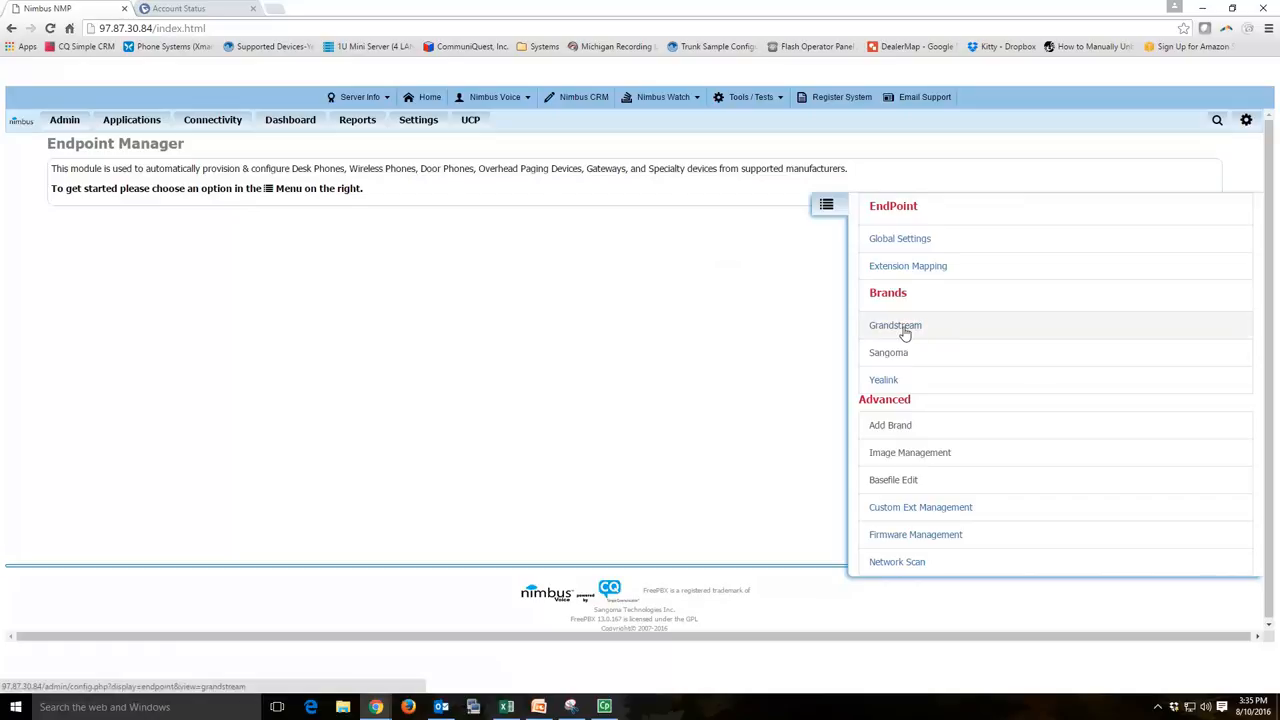
Step: Select the Grandstream brand and load the 'grandstream' template's edit page
{"action": "left_click", "coordinate": [896, 324]}
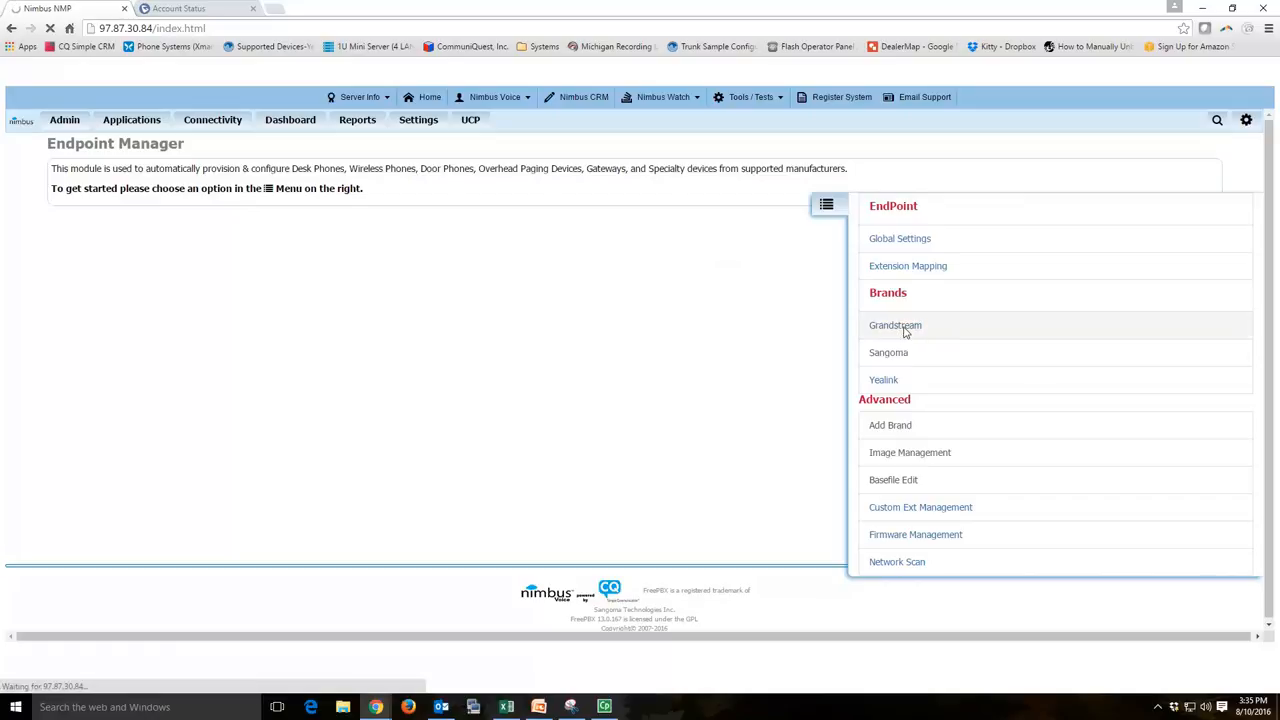
{"action": "left_click", "coordinate": [896, 324]}
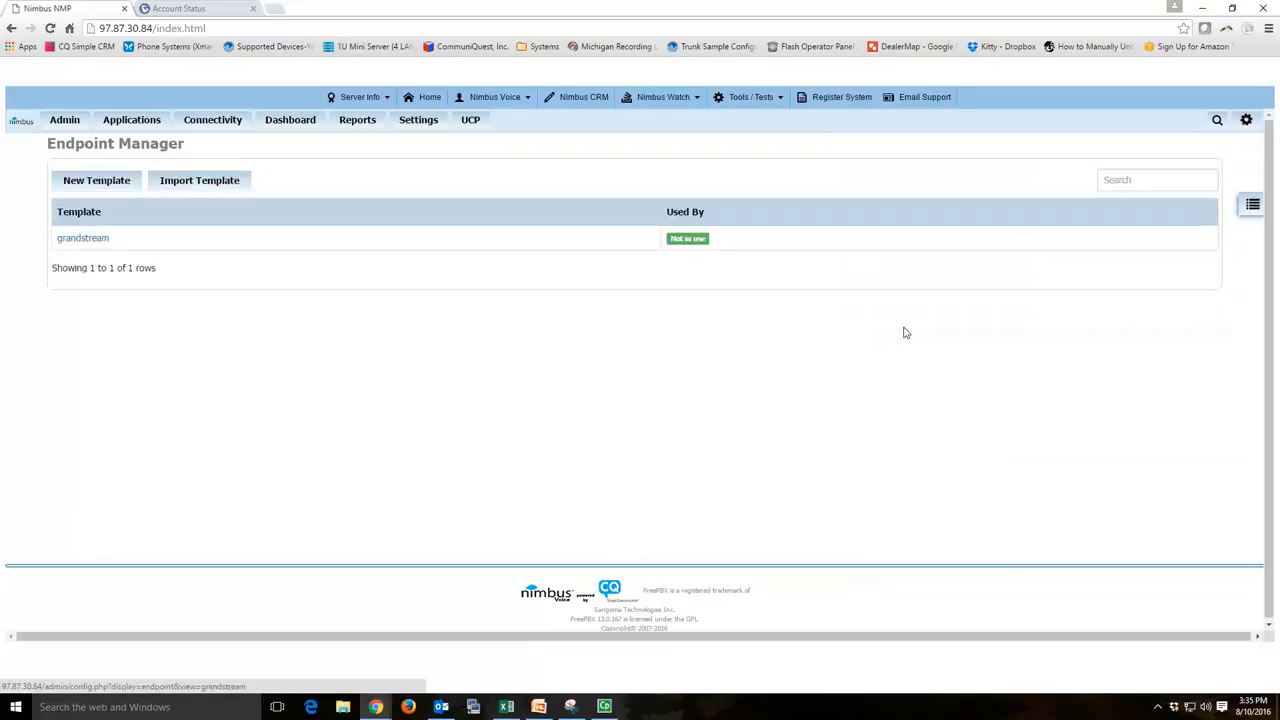
{"action": "left_click", "coordinate": [84, 238]}
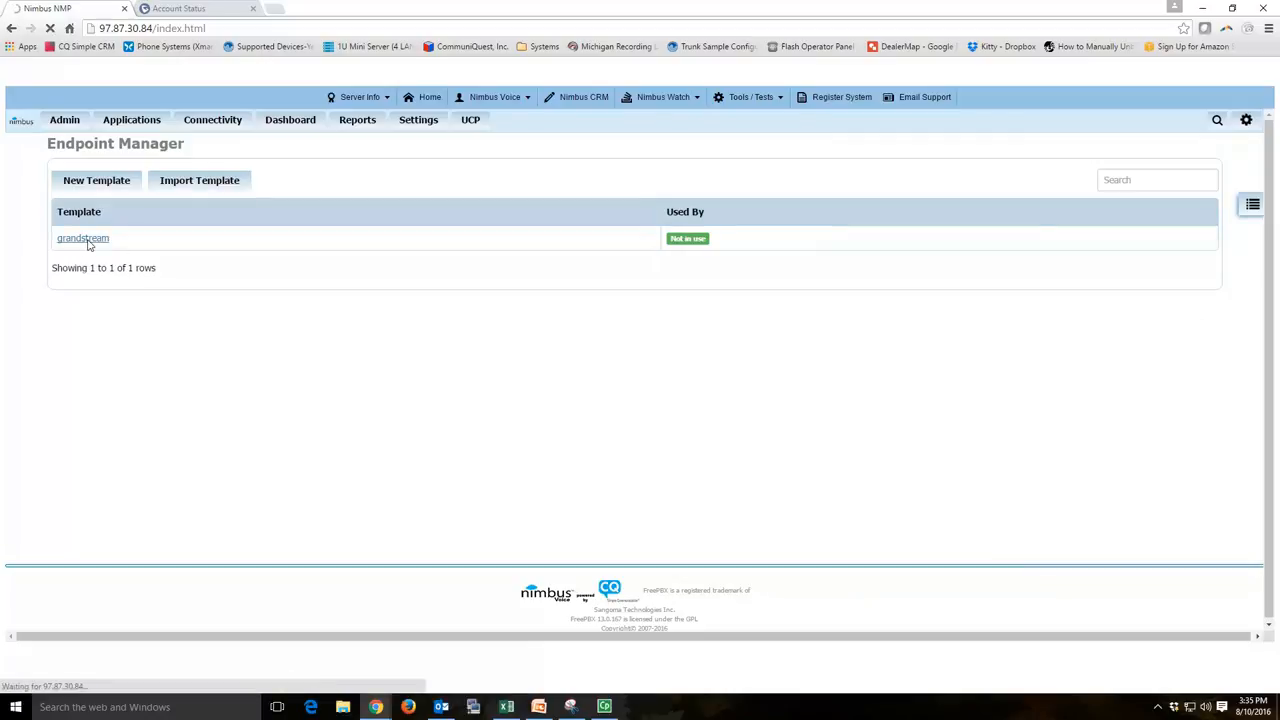
{"action": "left_click", "coordinate": [82, 238]}
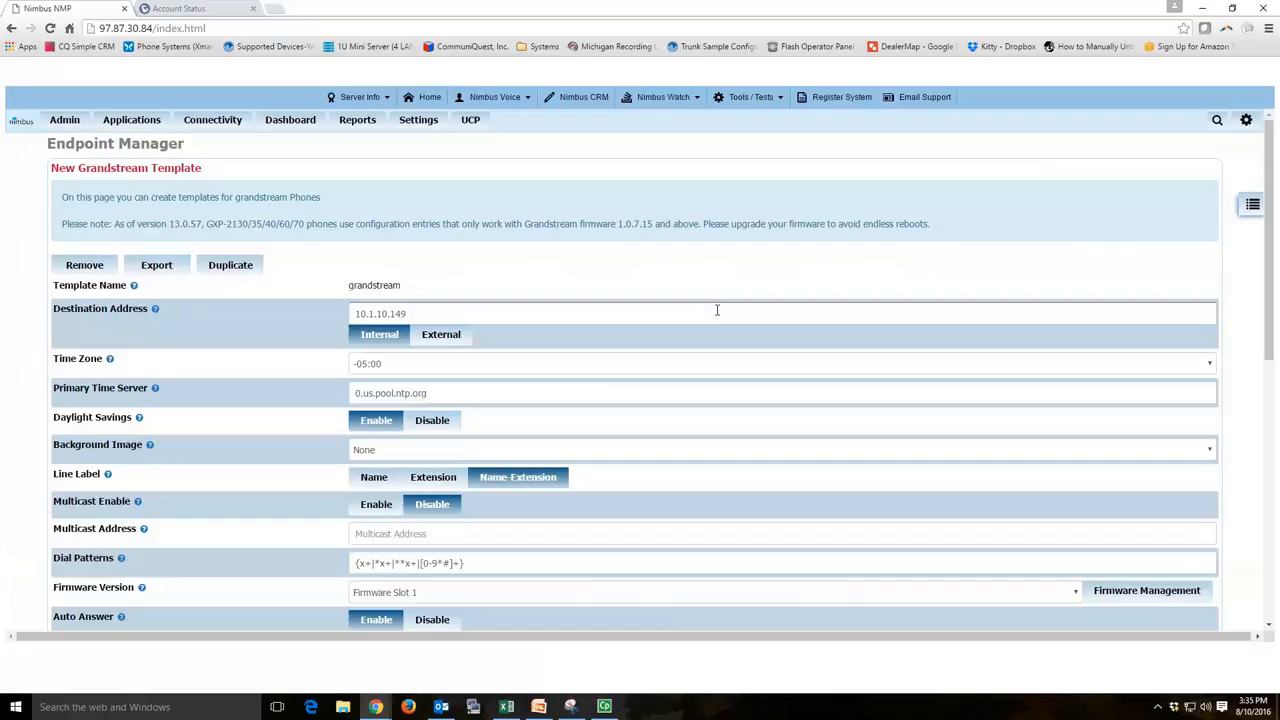
Step: Set Multicast Enable to Enable and enter 224.0.0.0:987 as the Multicast Address
{"action": "scroll", "scroll_direction": "down", "scroll_amount": 3}
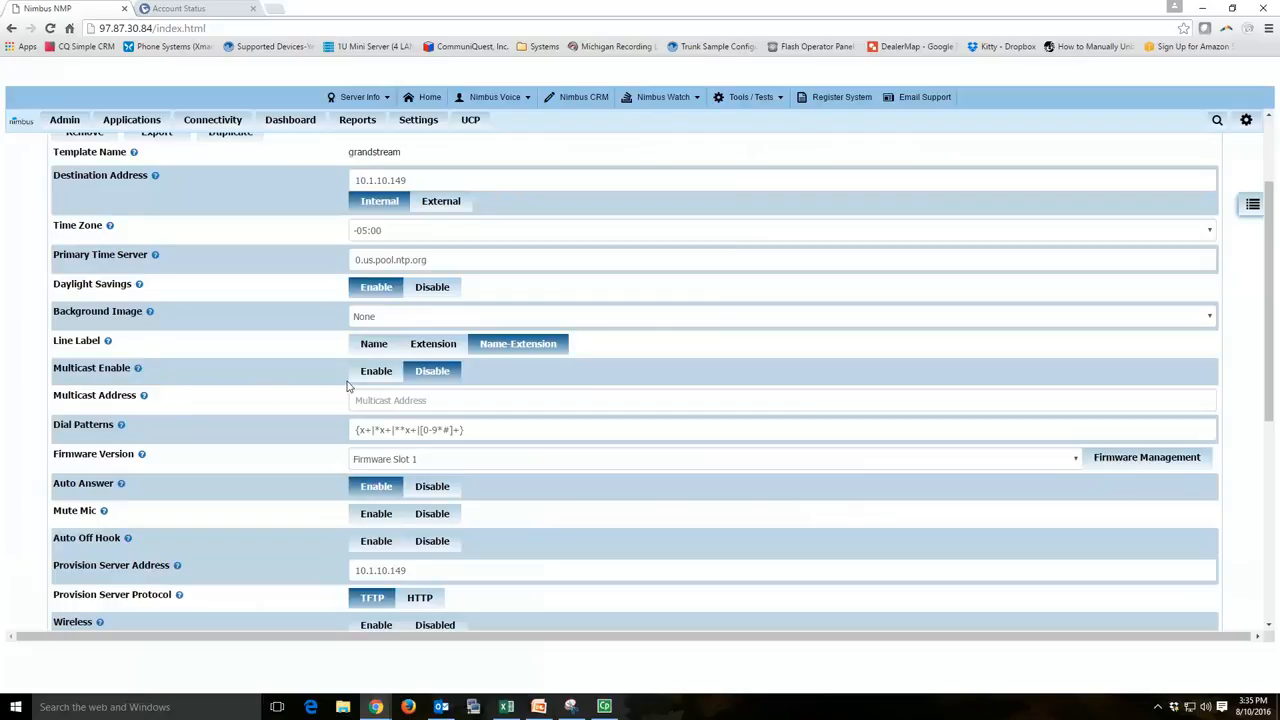
{"action": "left_click", "coordinate": [376, 370]}
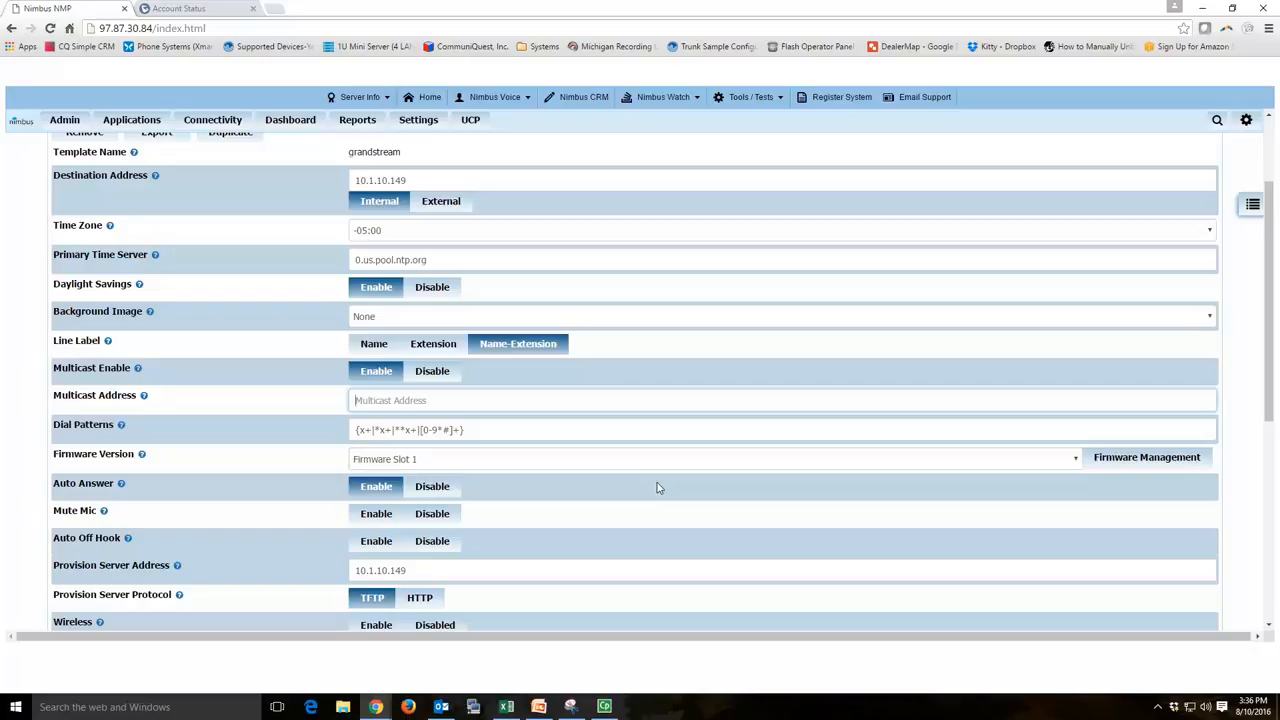
{"action": "type", "text": "224.0.0.0"}
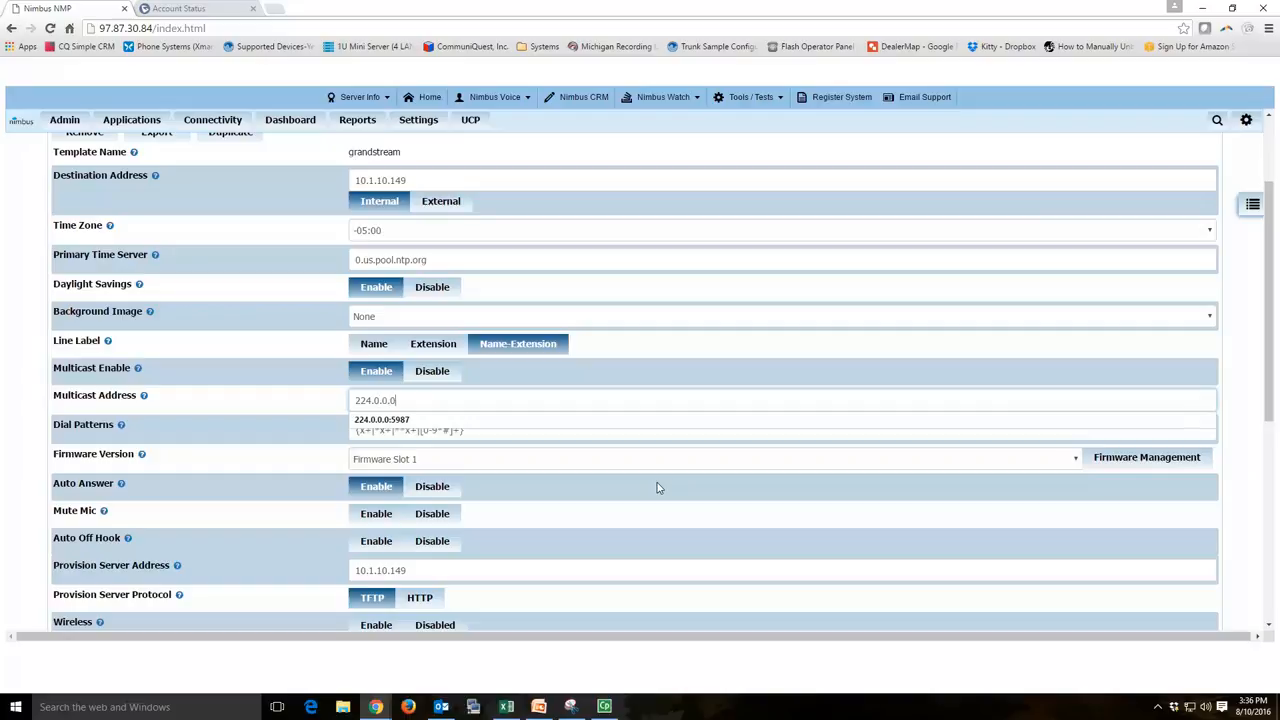
{"action": "type", "text": ":987"}
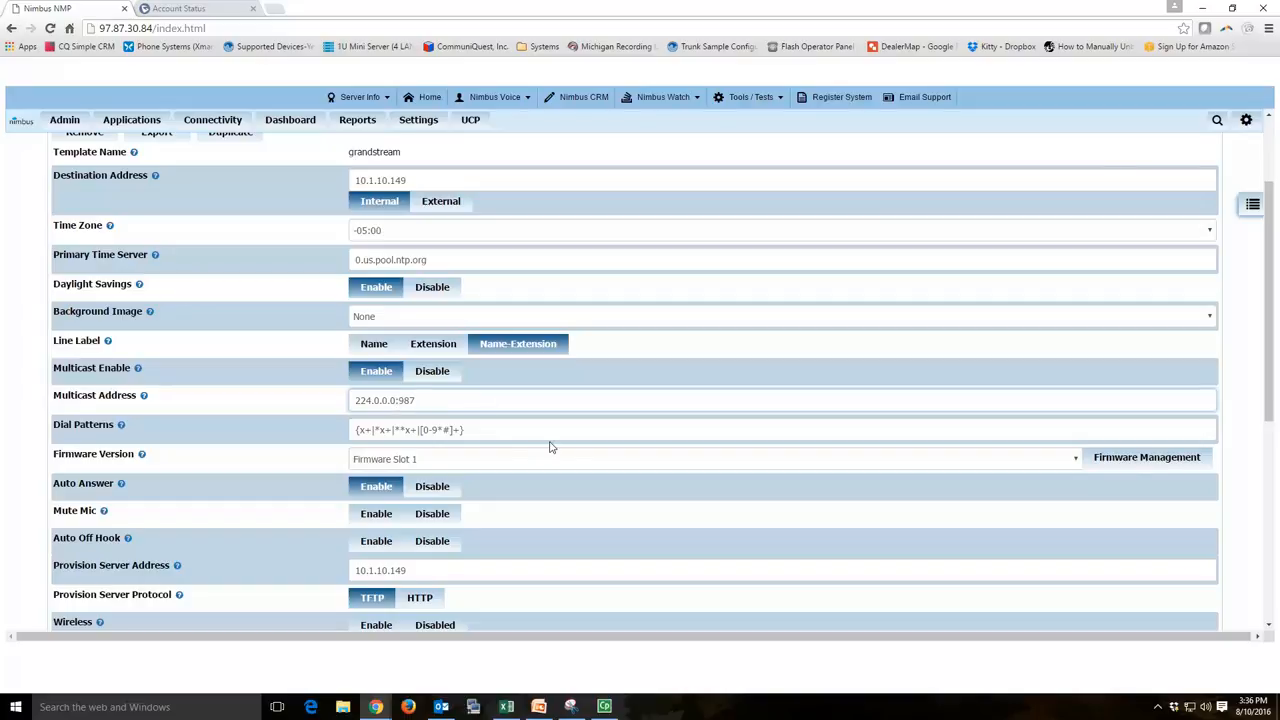
Step: Apply the template changes and return to the Available Phones section after reload
{"action": "scroll", "scroll_direction": "down", "scroll_amount": 3}
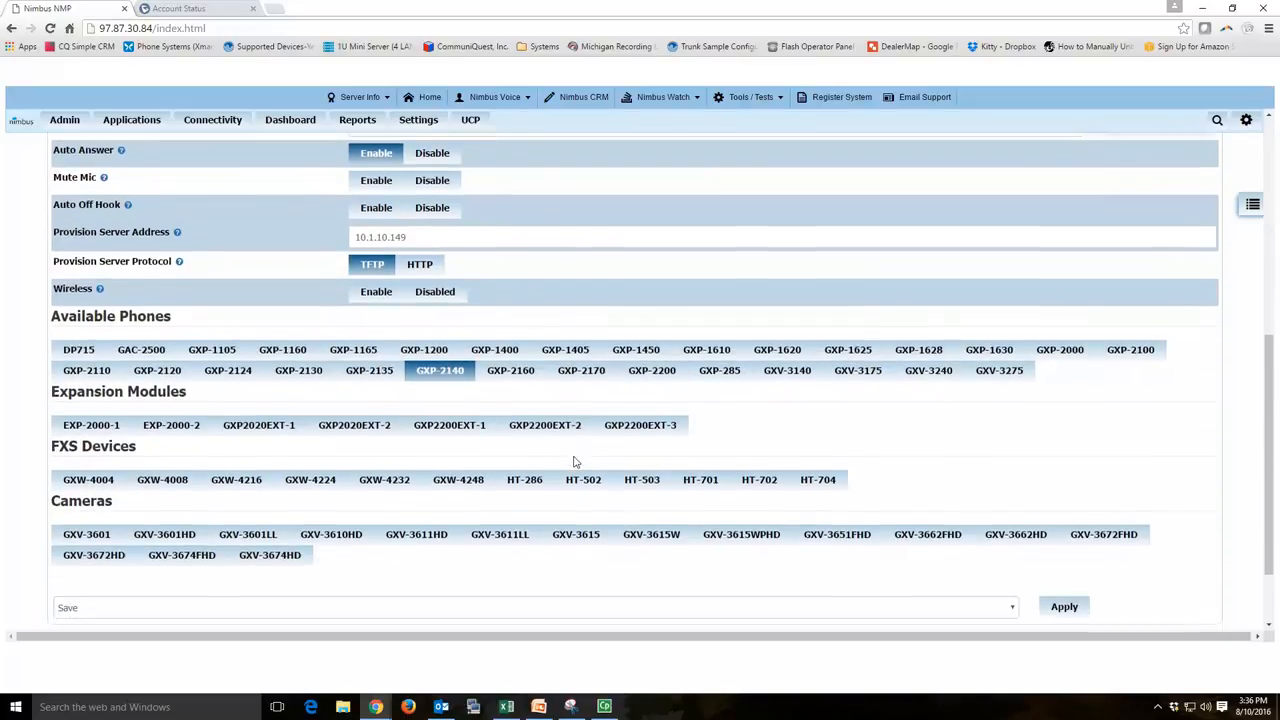
{"action": "left_click", "coordinate": [1064, 606]}
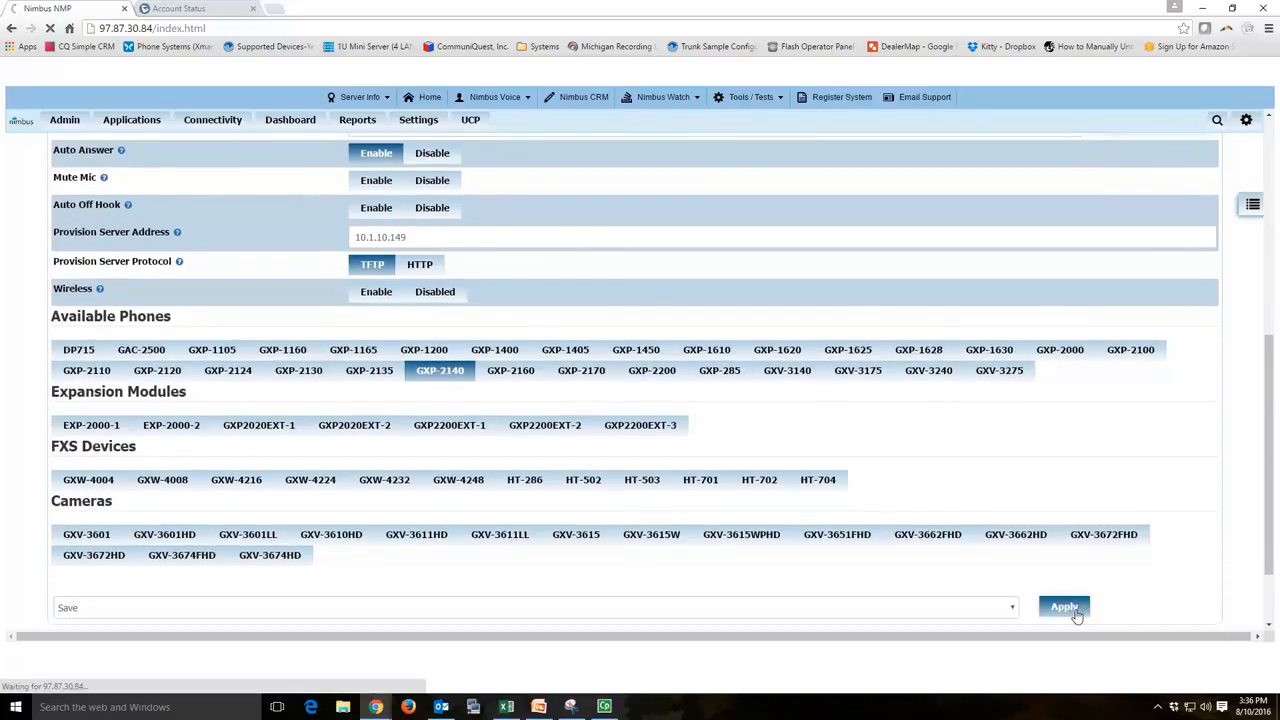
{"action": "left_click", "coordinate": [1064, 608]}
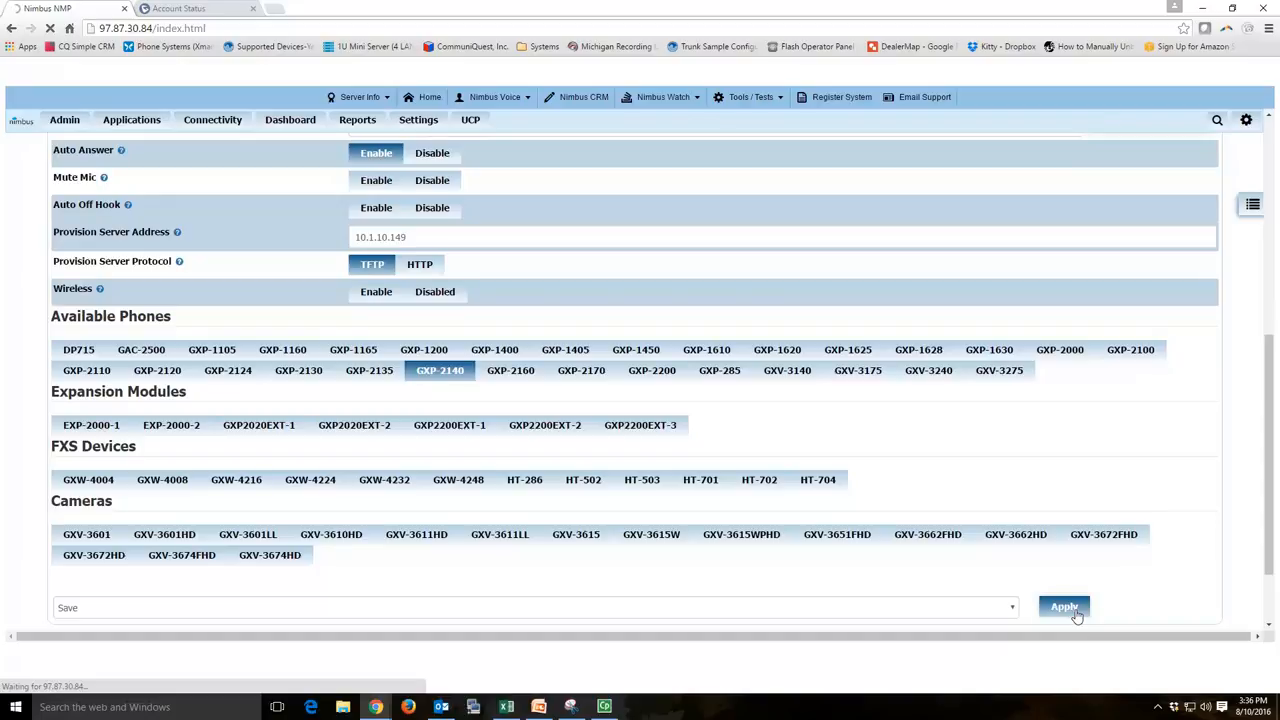
{"action": "left_click", "coordinate": [1064, 606]}
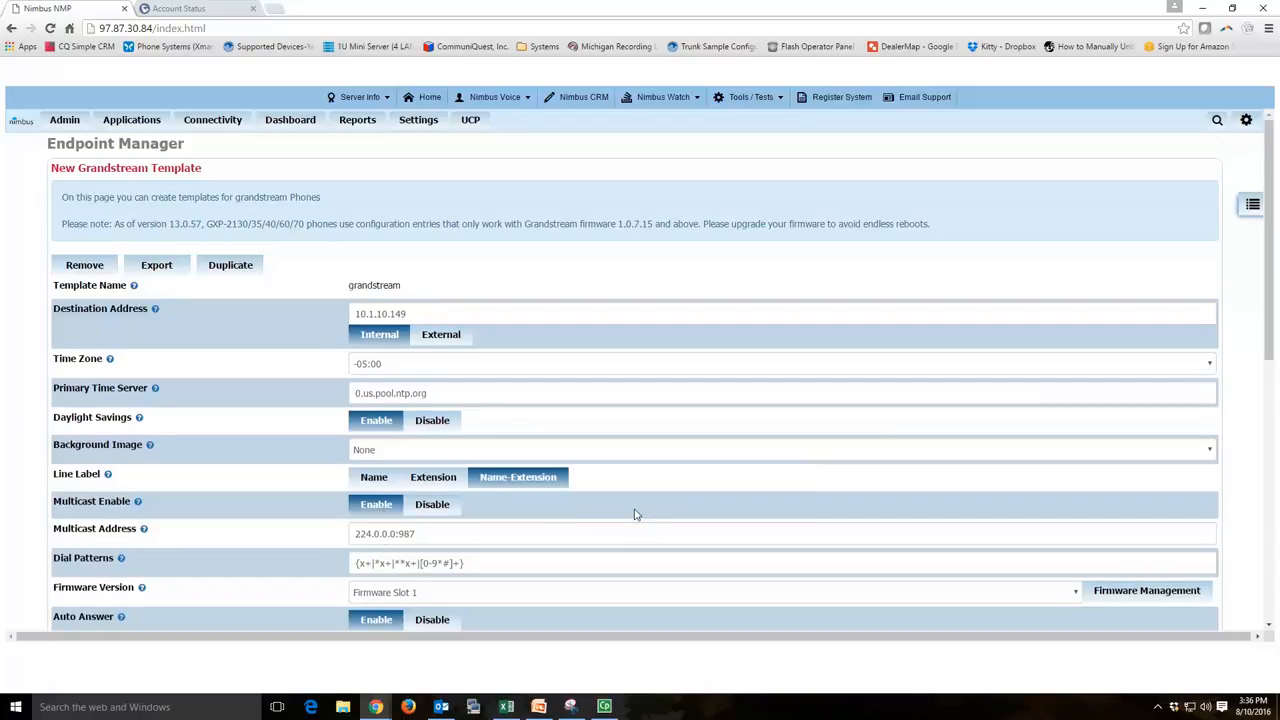
{"action": "scroll", "scroll_direction": "down", "scroll_amount": 3}
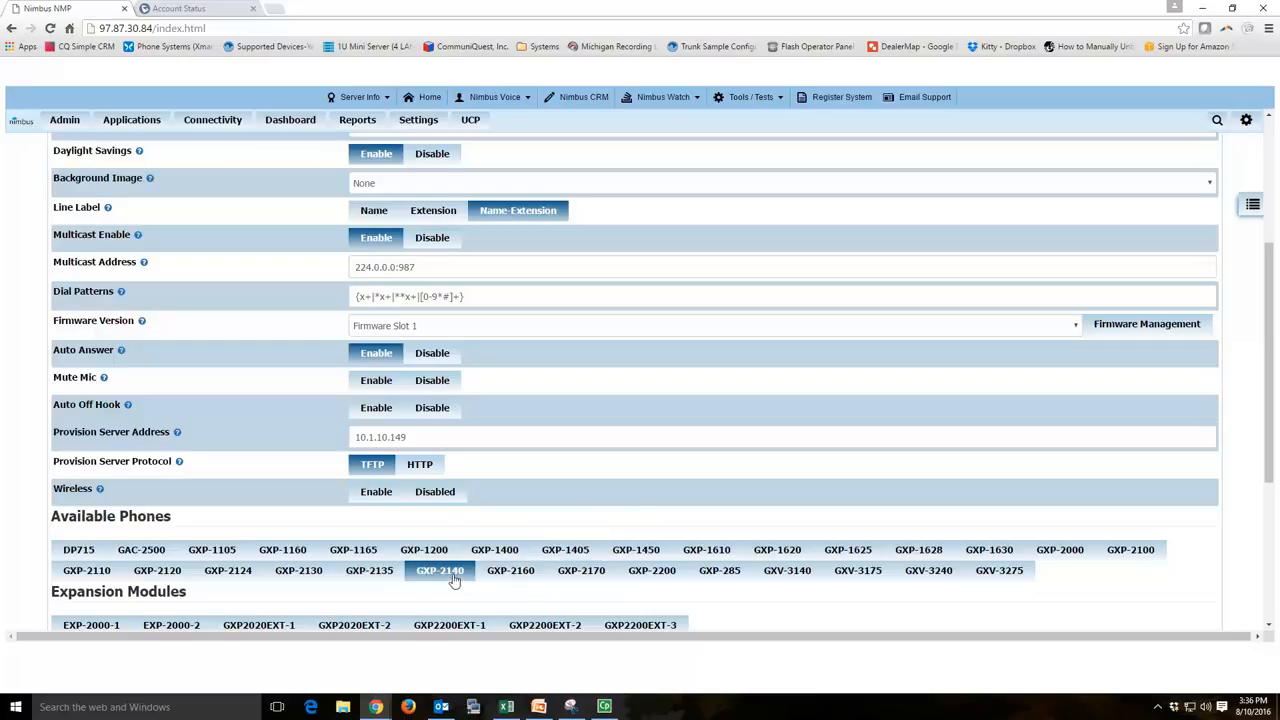
Step: In the GXP-2140 model dialog make Line Key 4 a Multicast Paging key labelled Page at 224.0.0.0:987 and save the model
{"action": "left_click", "coordinate": [440, 570]}
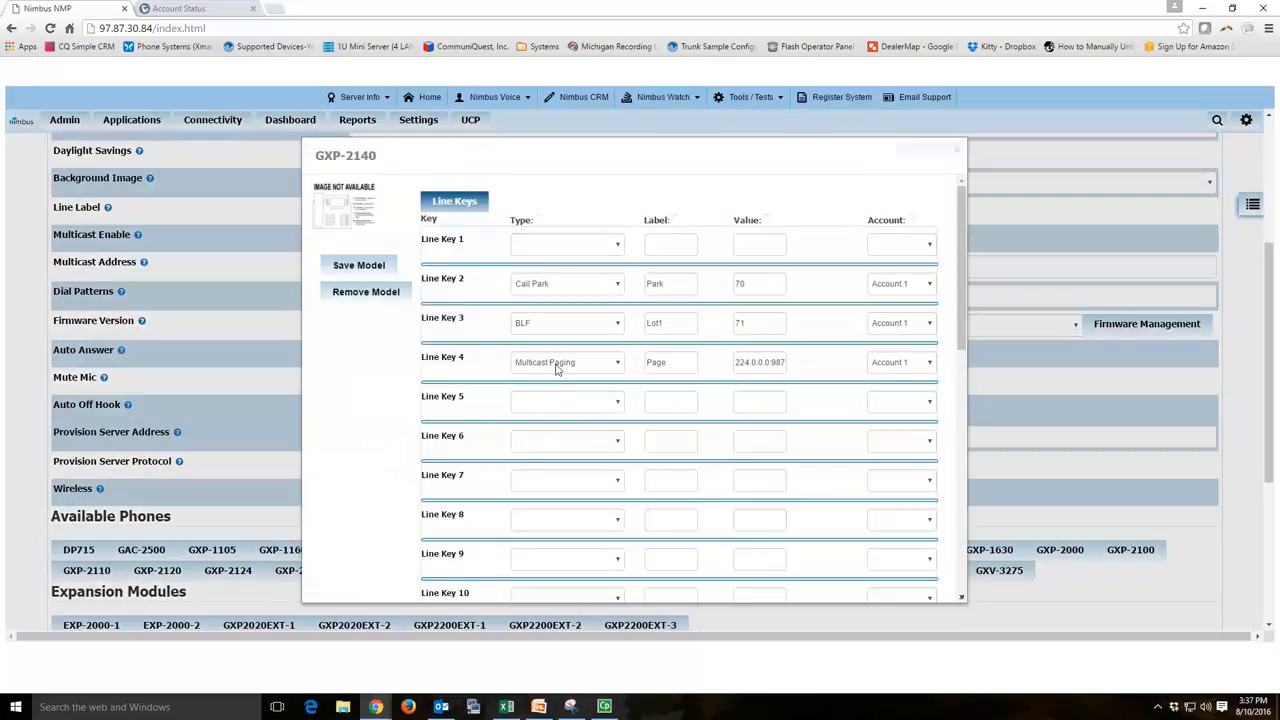
{"action": "left_click", "coordinate": [568, 362]}
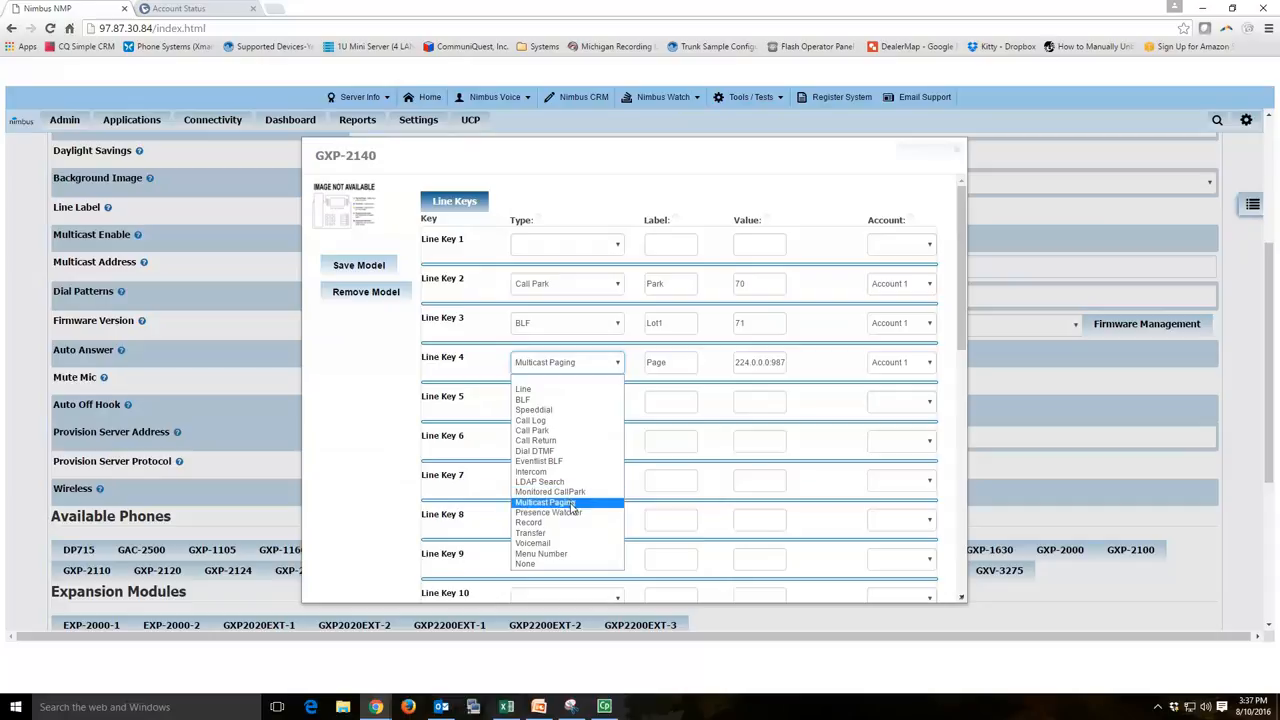
{"action": "left_click", "coordinate": [544, 502]}
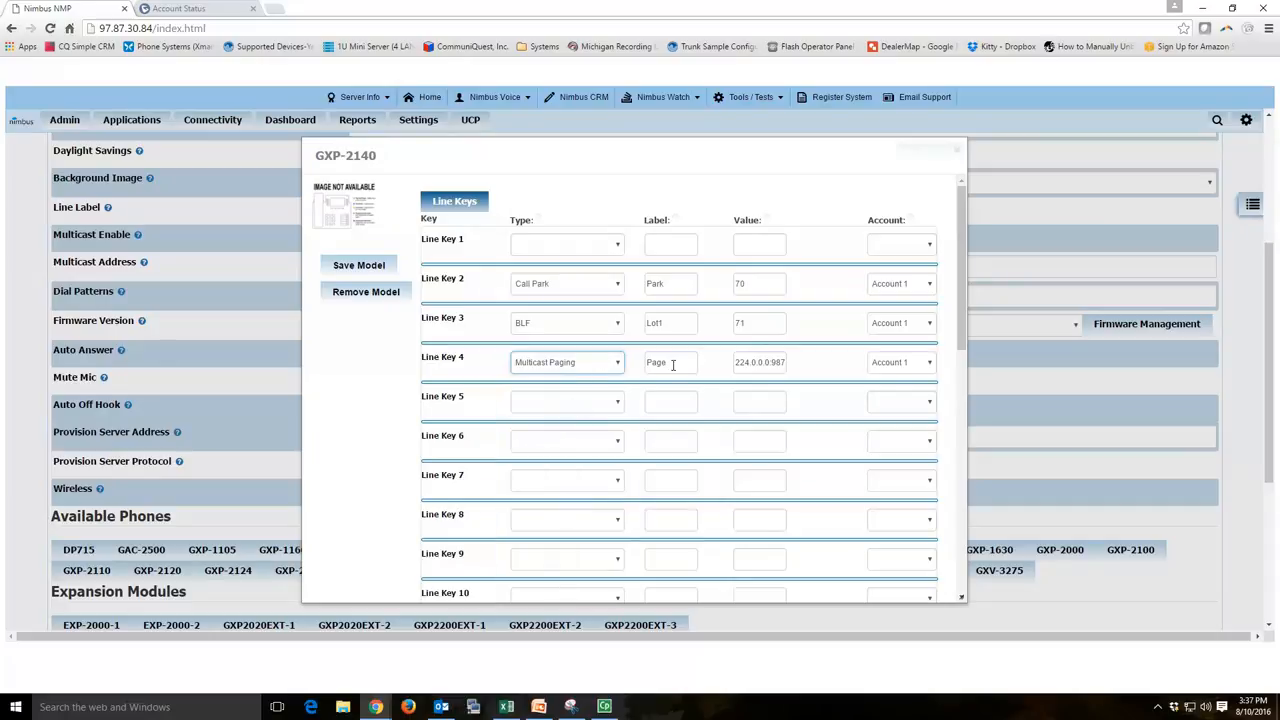
{"action": "double_click", "coordinate": [760, 362]}
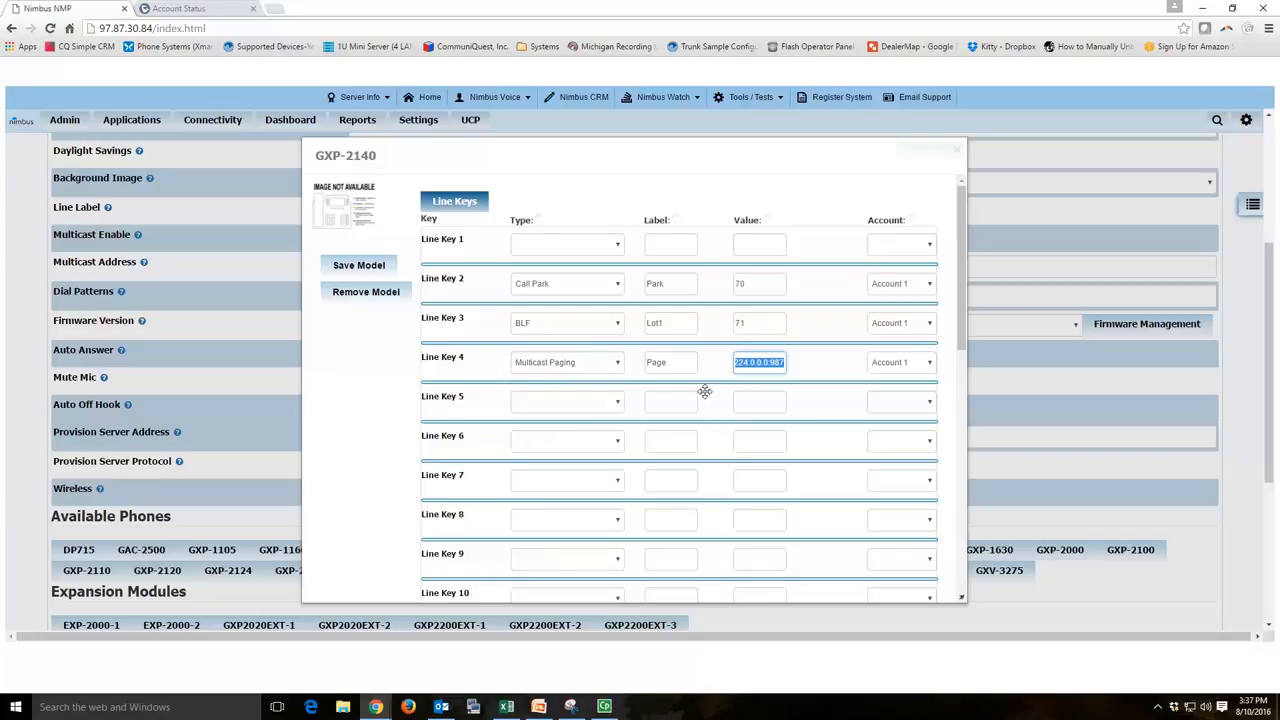
{"action": "mouse_move", "coordinate": [536, 314]}
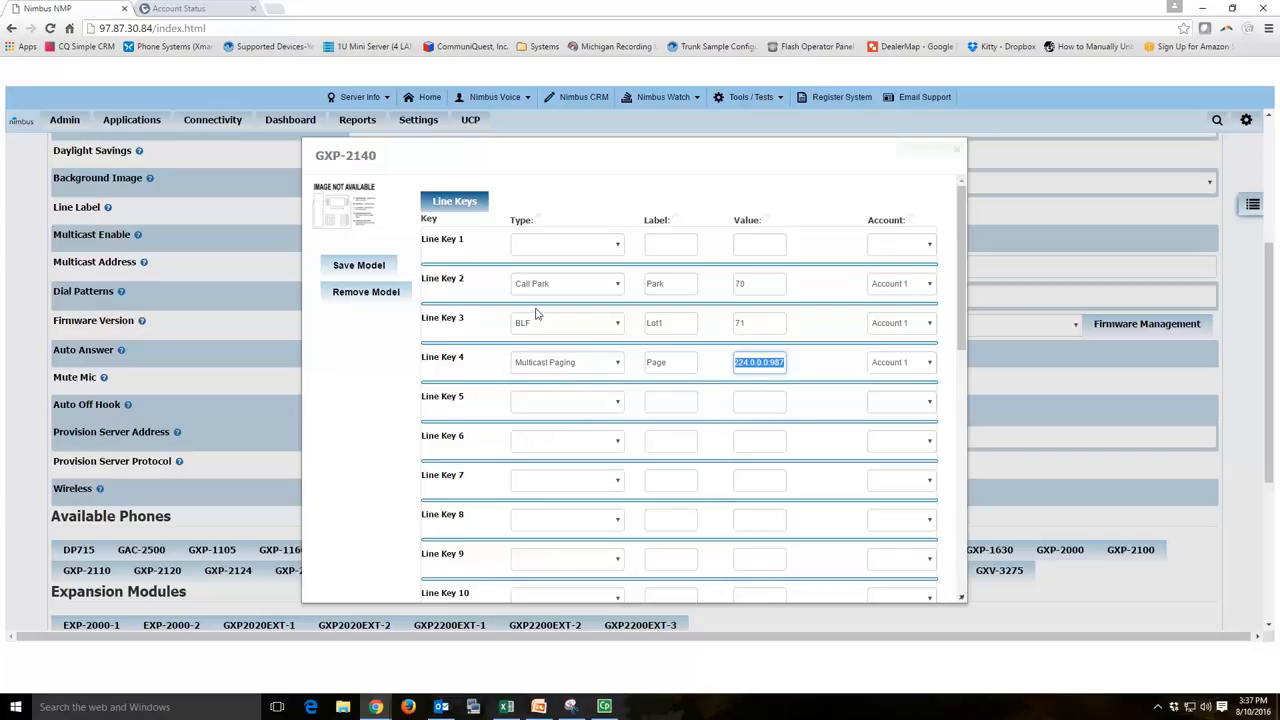
{"action": "left_click", "coordinate": [358, 264]}
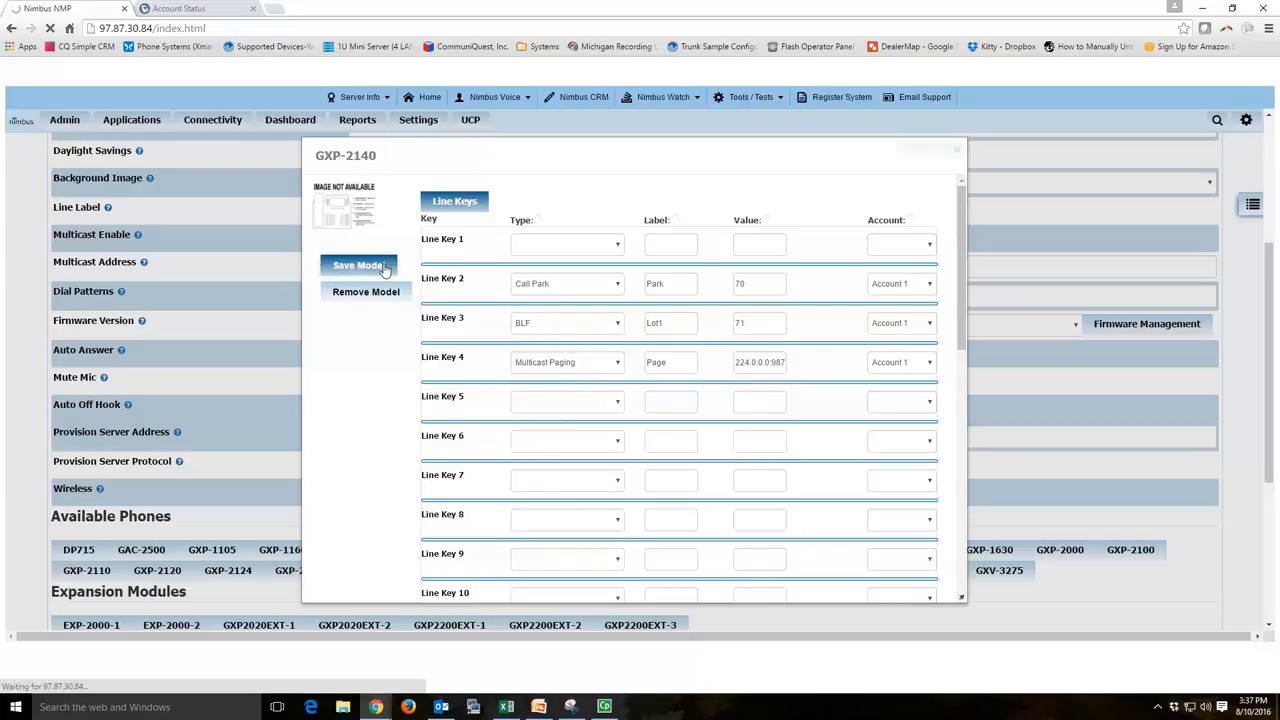
{"action": "left_click", "coordinate": [358, 264]}
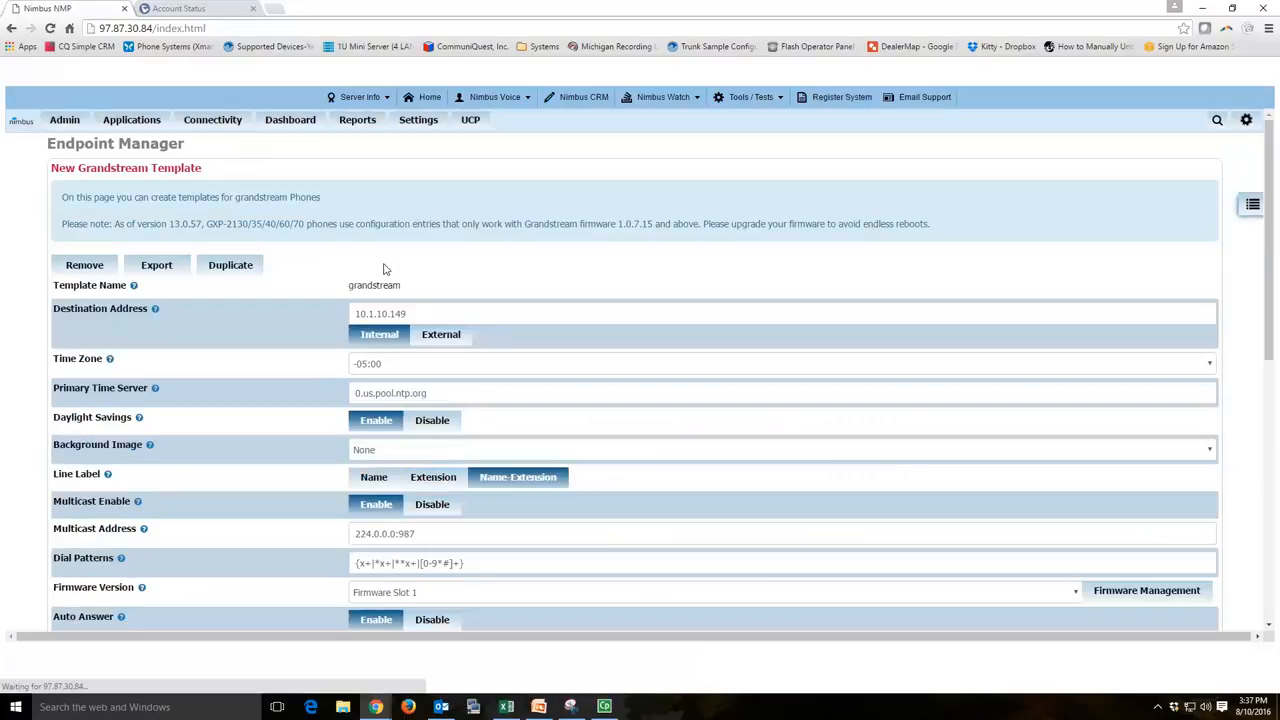
Step: Choose 'Save and Rebuild Config(s)' and apply it to the grandstream template
{"action": "scroll", "scroll_direction": "down", "scroll_amount": 3}
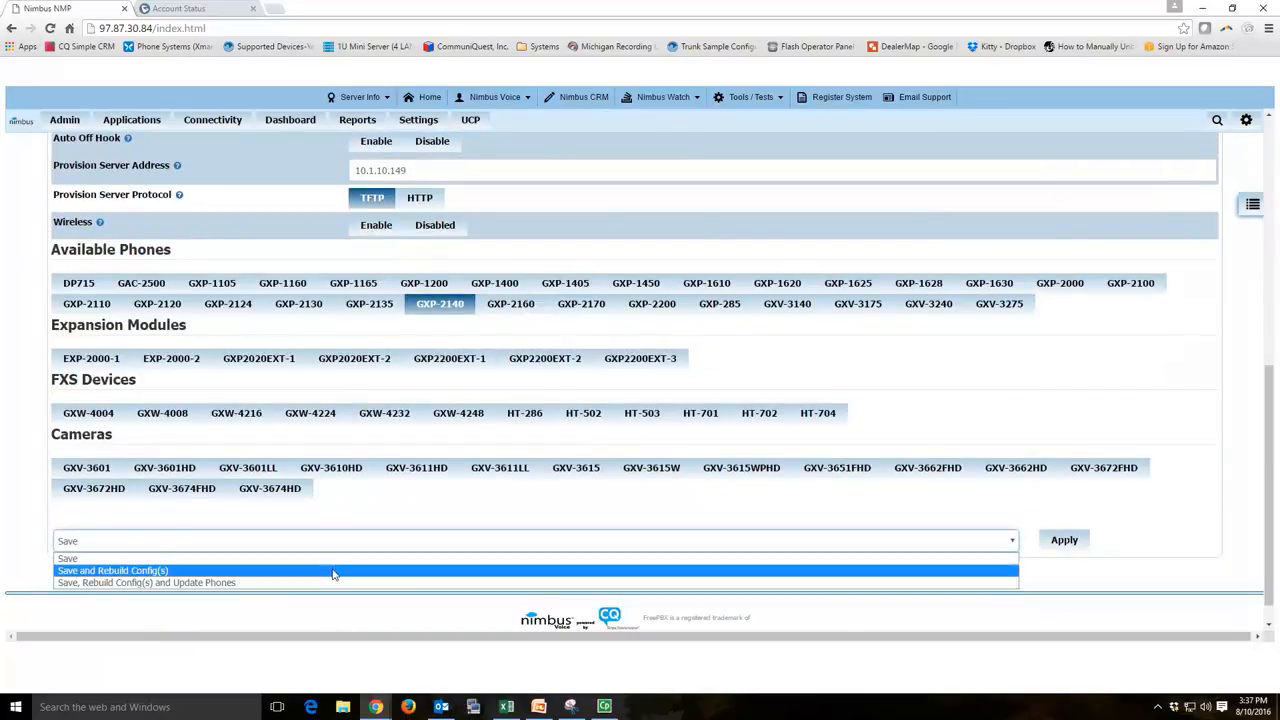
{"action": "left_click", "coordinate": [112, 570]}
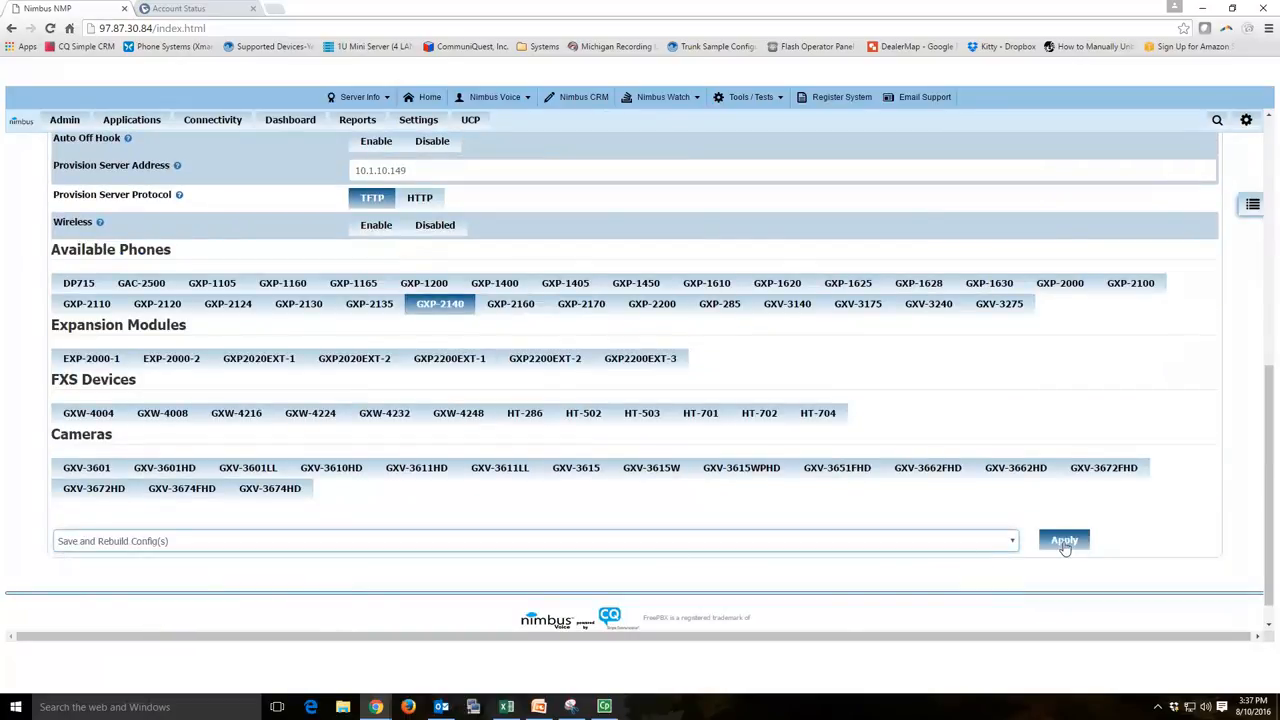
{"action": "left_click", "coordinate": [1064, 540]}
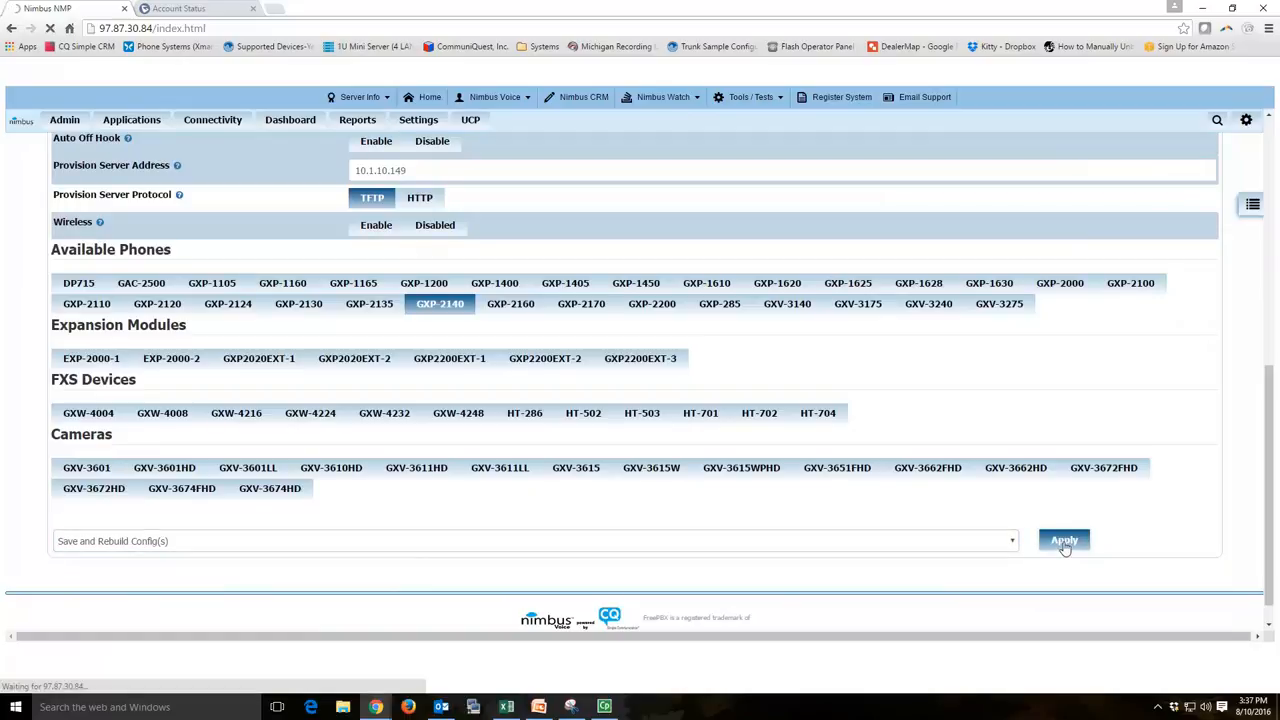
{"action": "left_click", "coordinate": [1064, 540]}
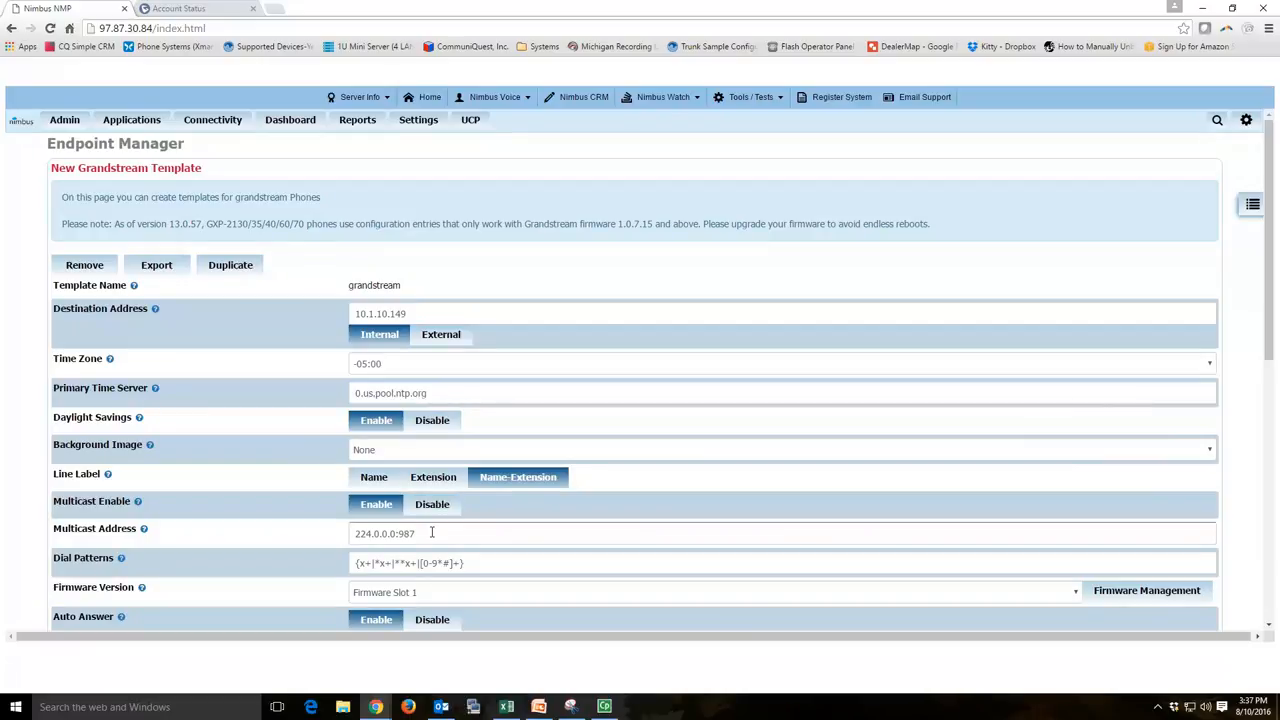
{"action": "mouse_move", "coordinate": [516, 524]}
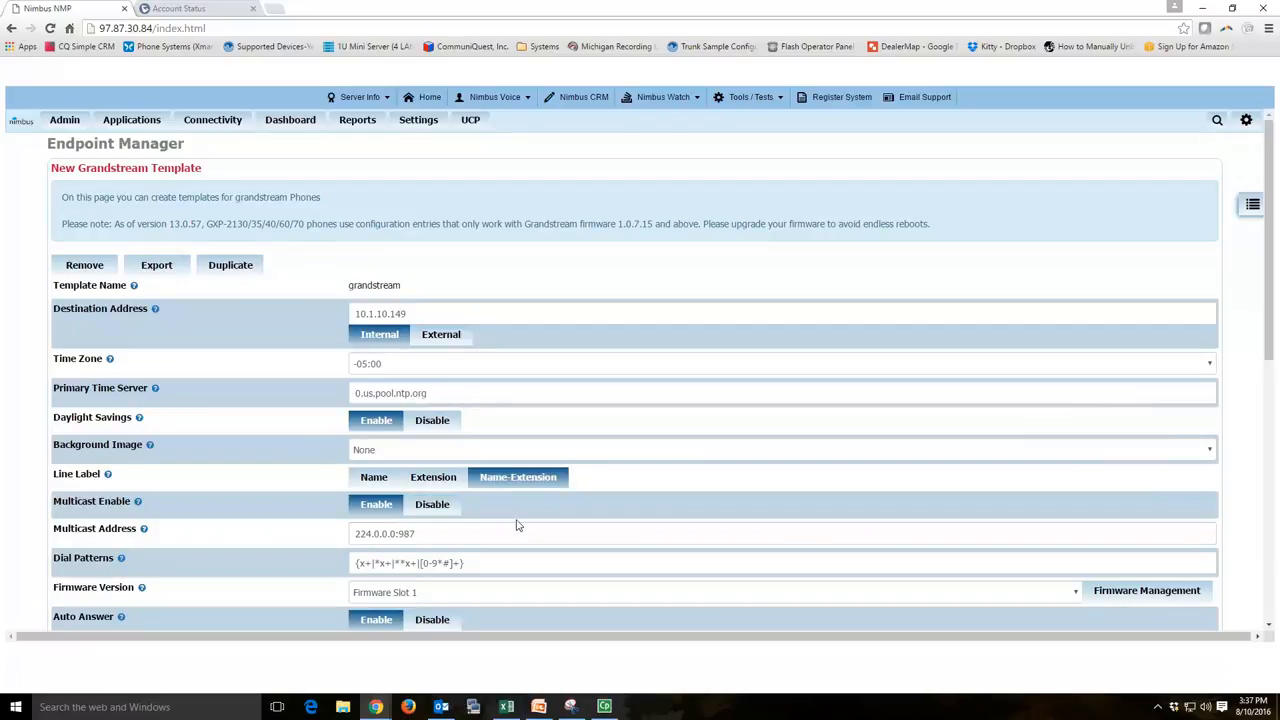
{"action": "mouse_move", "coordinate": [436, 390]}
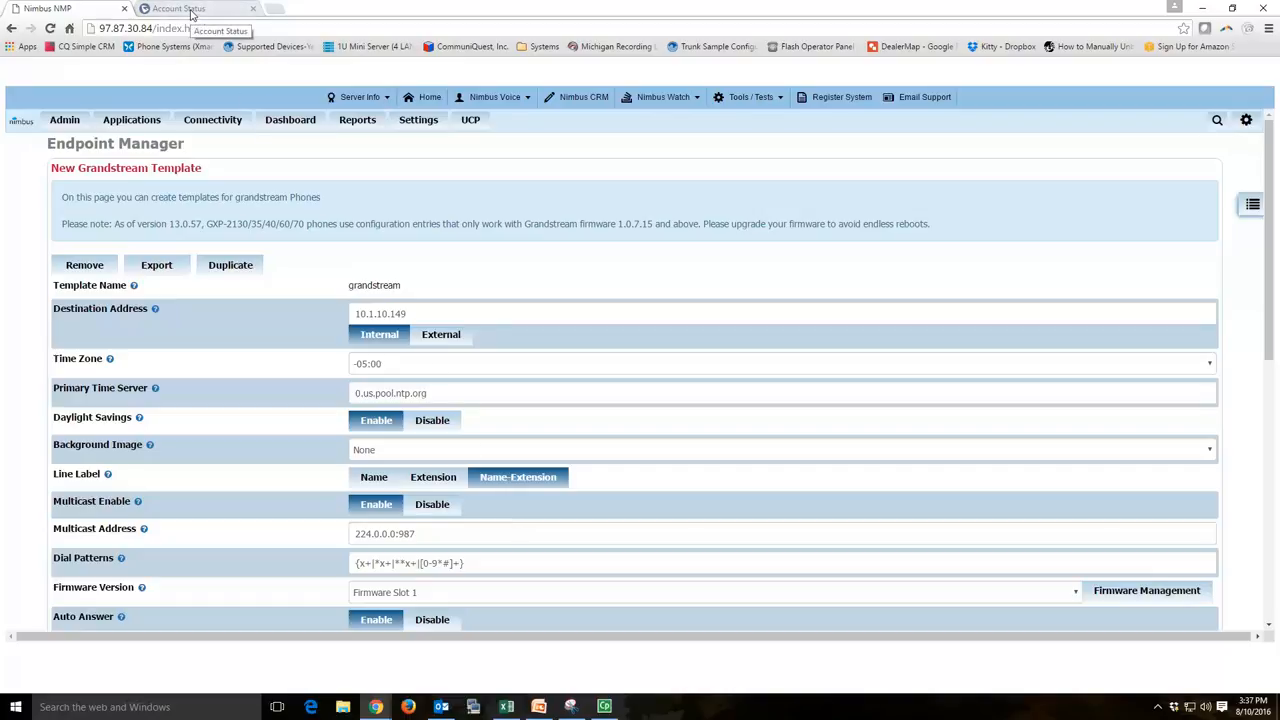
Step: Switch to the GXP2140 phone's web UI tab and go to Settings > Multicast Paging
{"action": "left_click", "coordinate": [200, 8]}
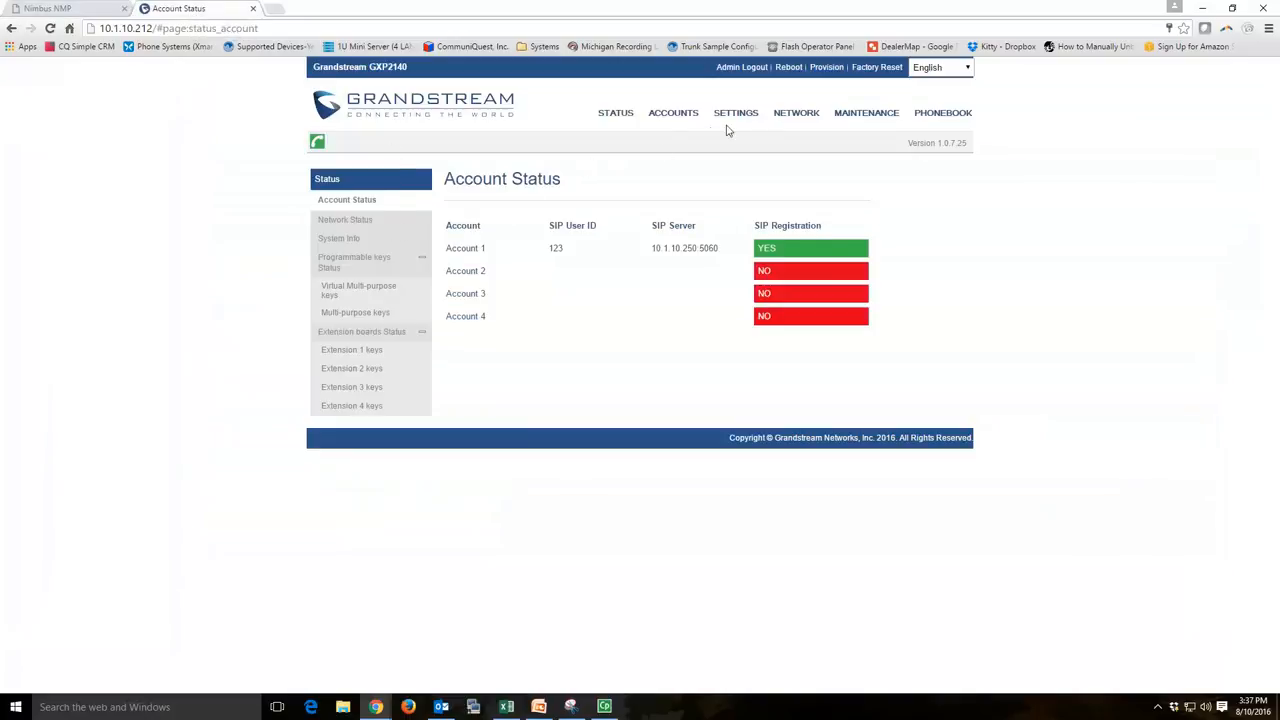
{"action": "left_click", "coordinate": [736, 112]}
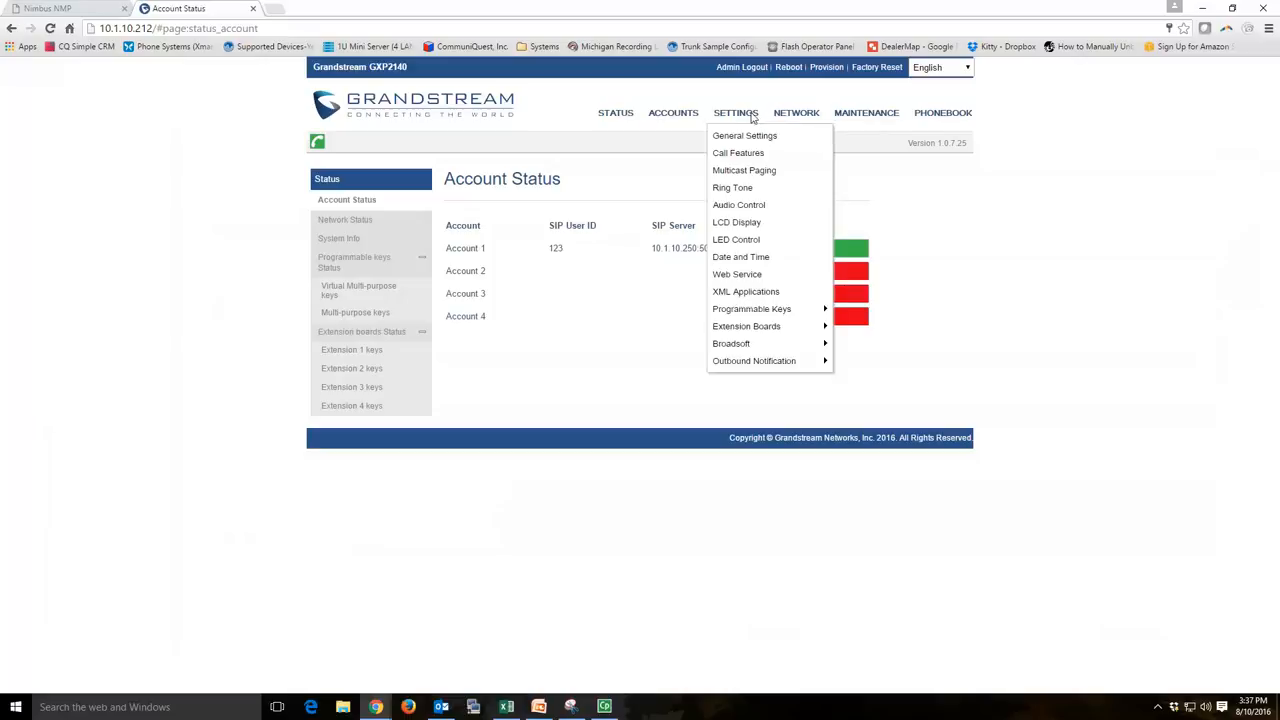
{"action": "left_click", "coordinate": [744, 170]}
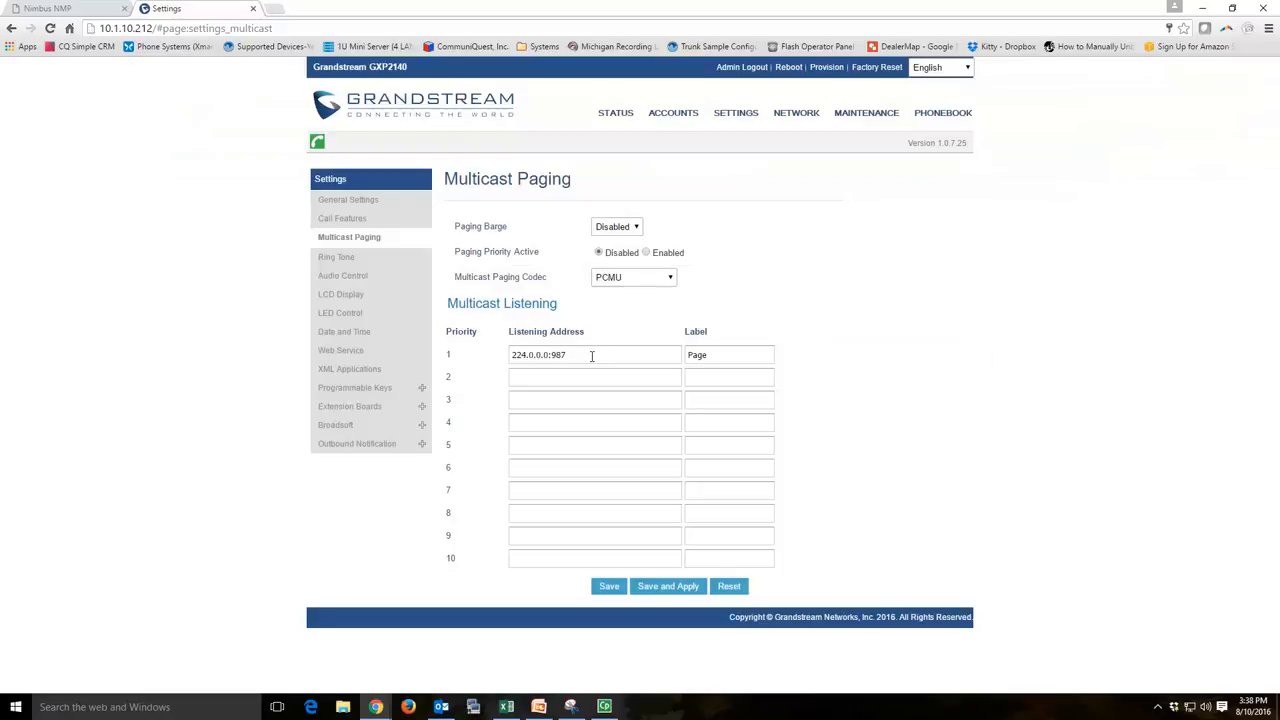
Step: Fill Multicast Listening row 2 with address 224.0.0.0:970 and label Sales
{"action": "double_click", "coordinate": [548, 354]}
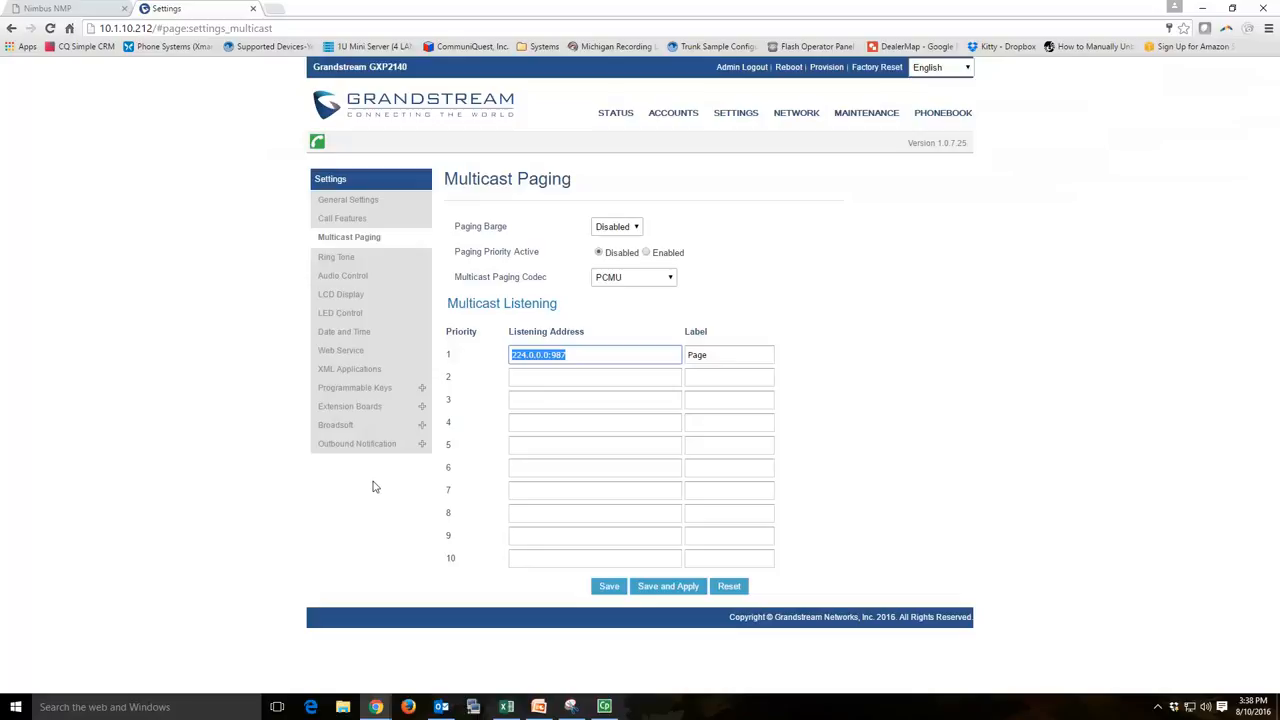
{"action": "mouse_move", "coordinate": [744, 370]}
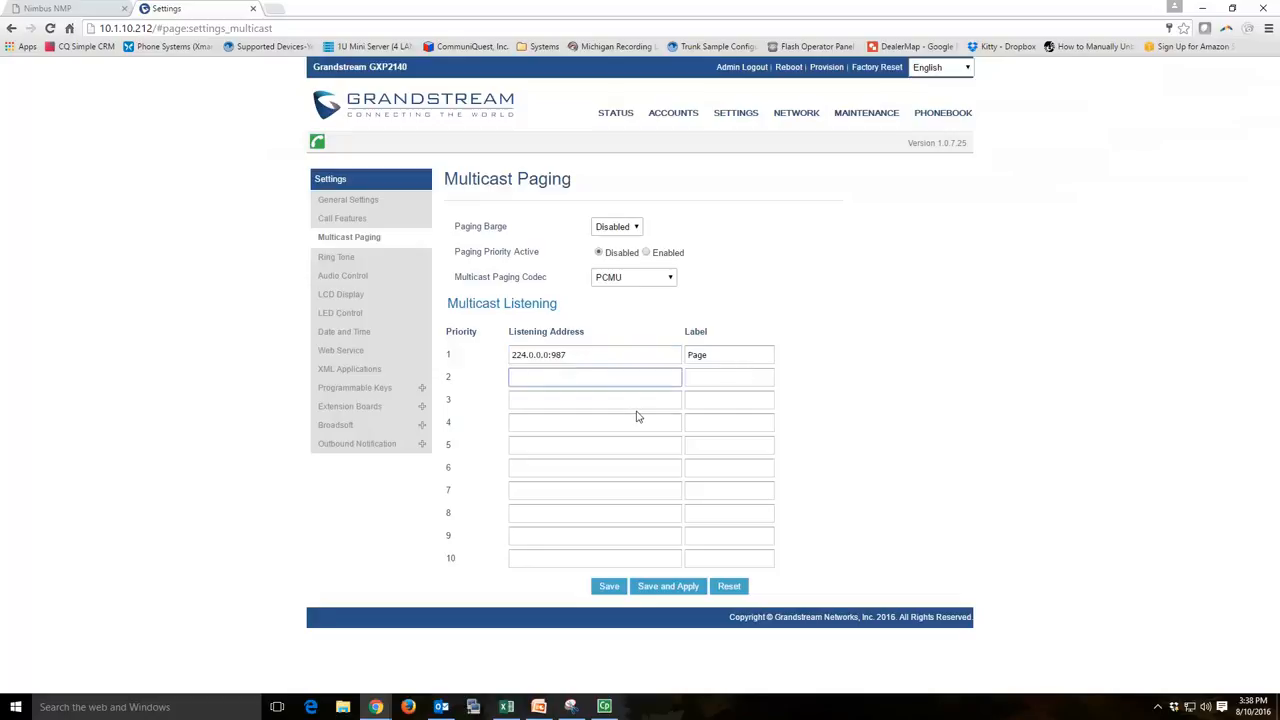
{"action": "type", "text": "224.0.0.0"}
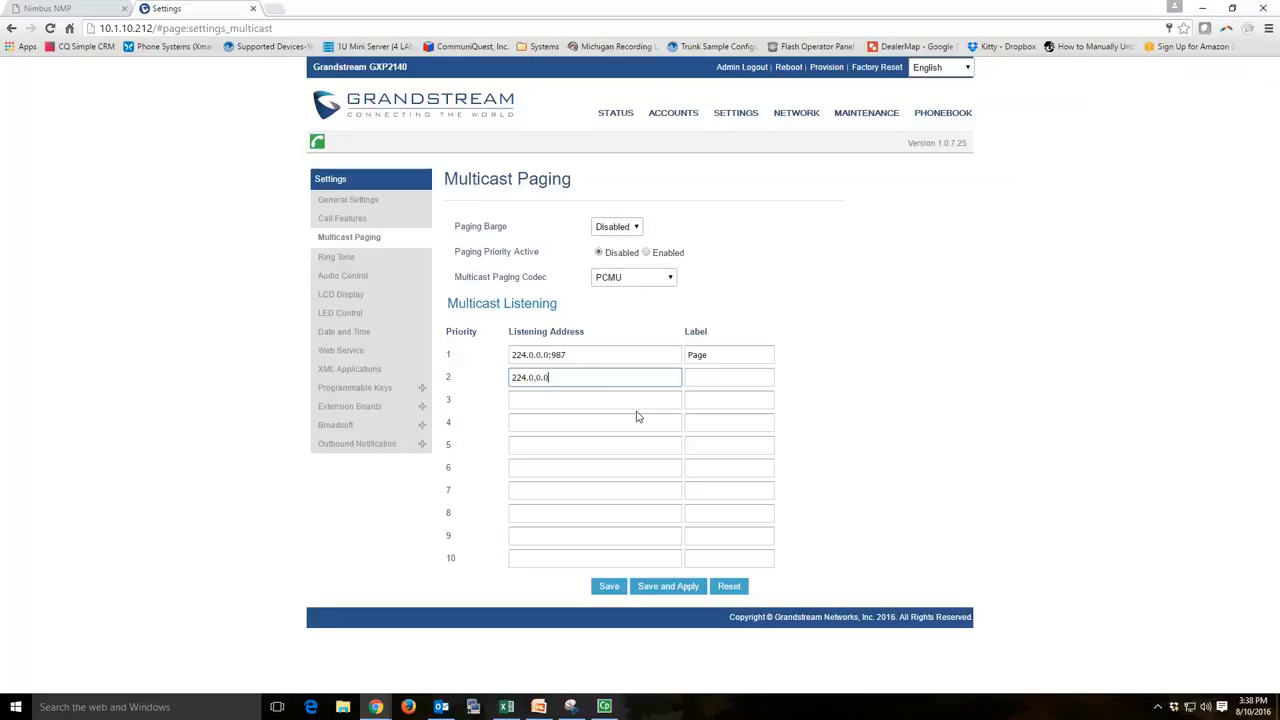
{"action": "type", "text": ":970"}
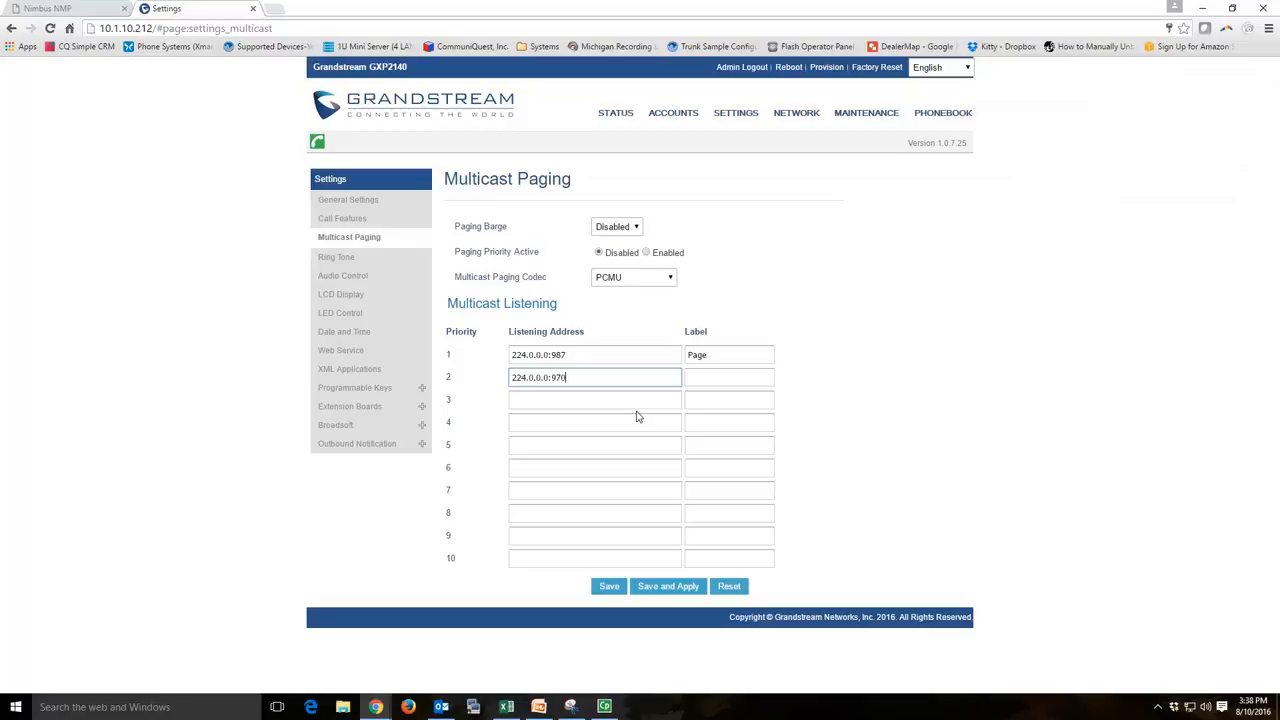
{"action": "type", "text": "Sales"}
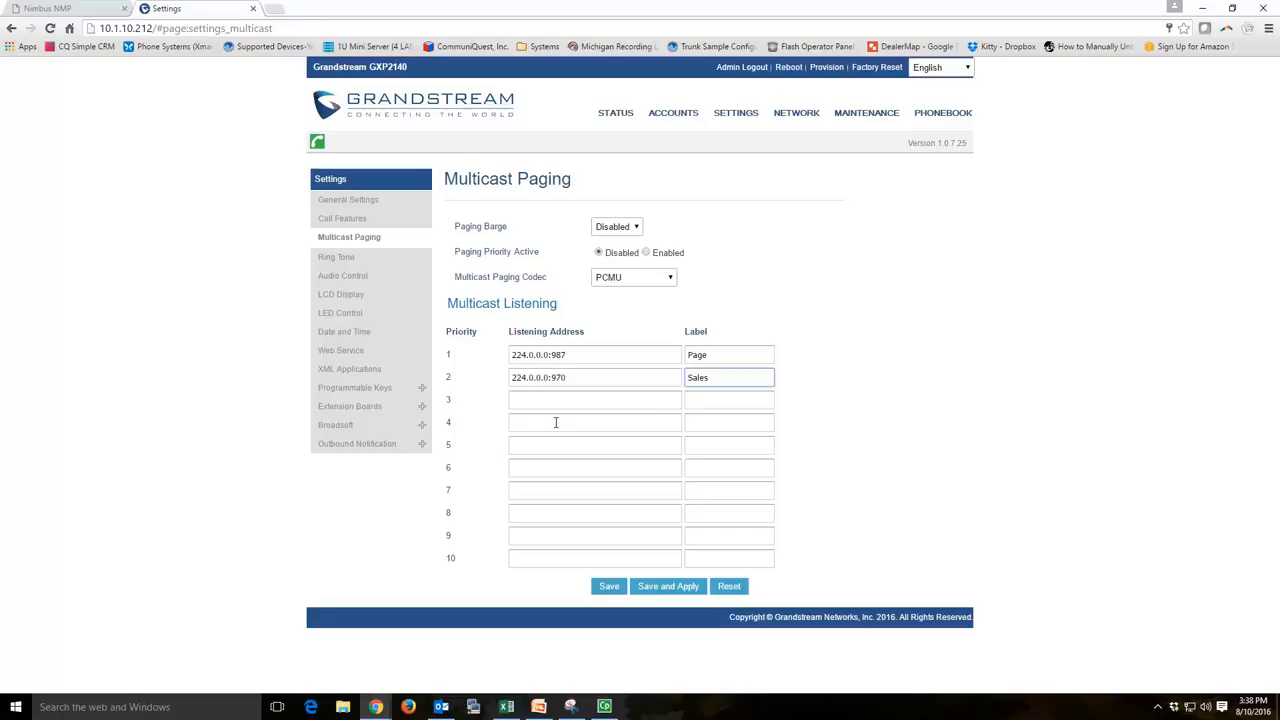
{"action": "left_click", "coordinate": [668, 586]}
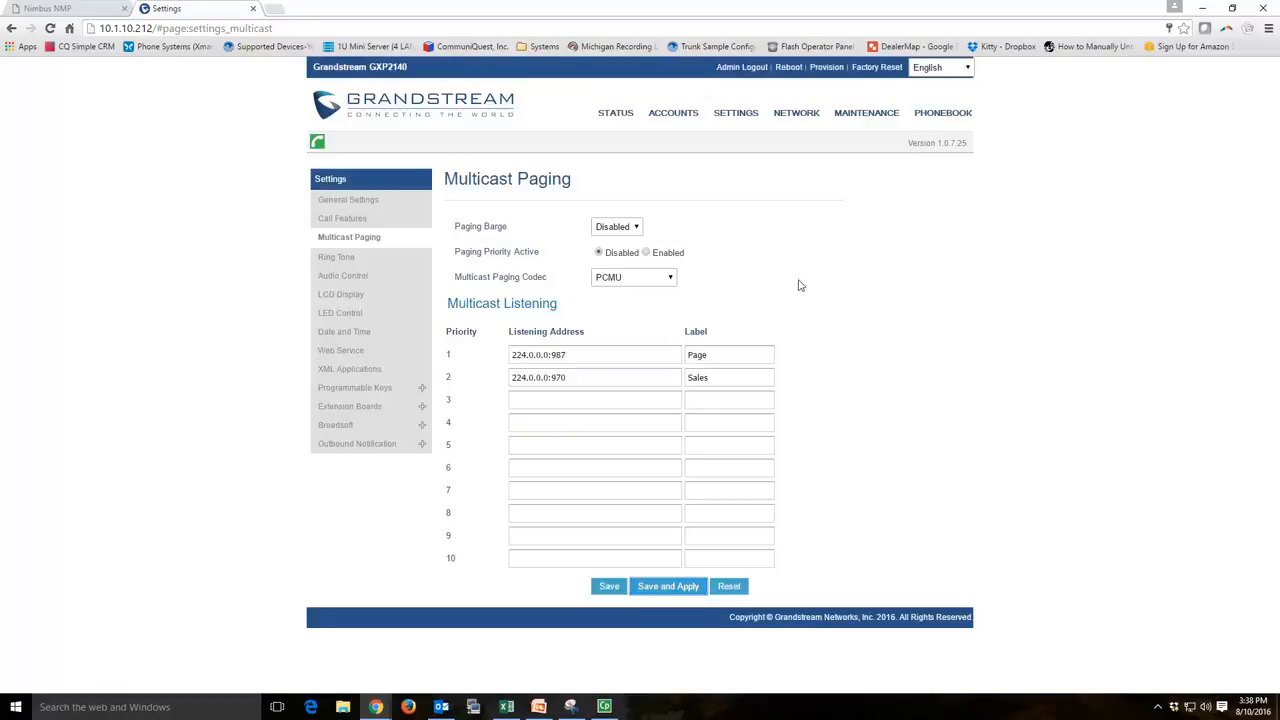
Step: Go to Settings > Programmable Keys > Virtual Multi-Purpose Keys to view key 4's Page entry
{"action": "left_click", "coordinate": [736, 112]}
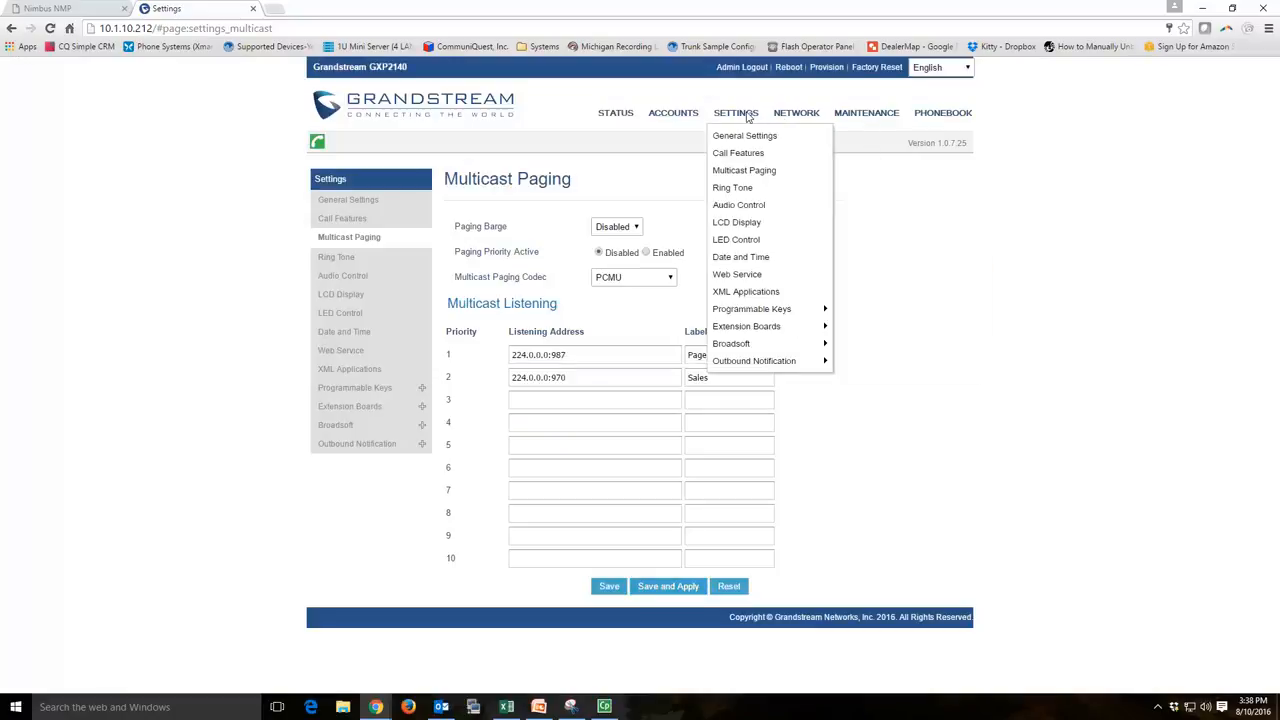
{"action": "mouse_move", "coordinate": [752, 308]}
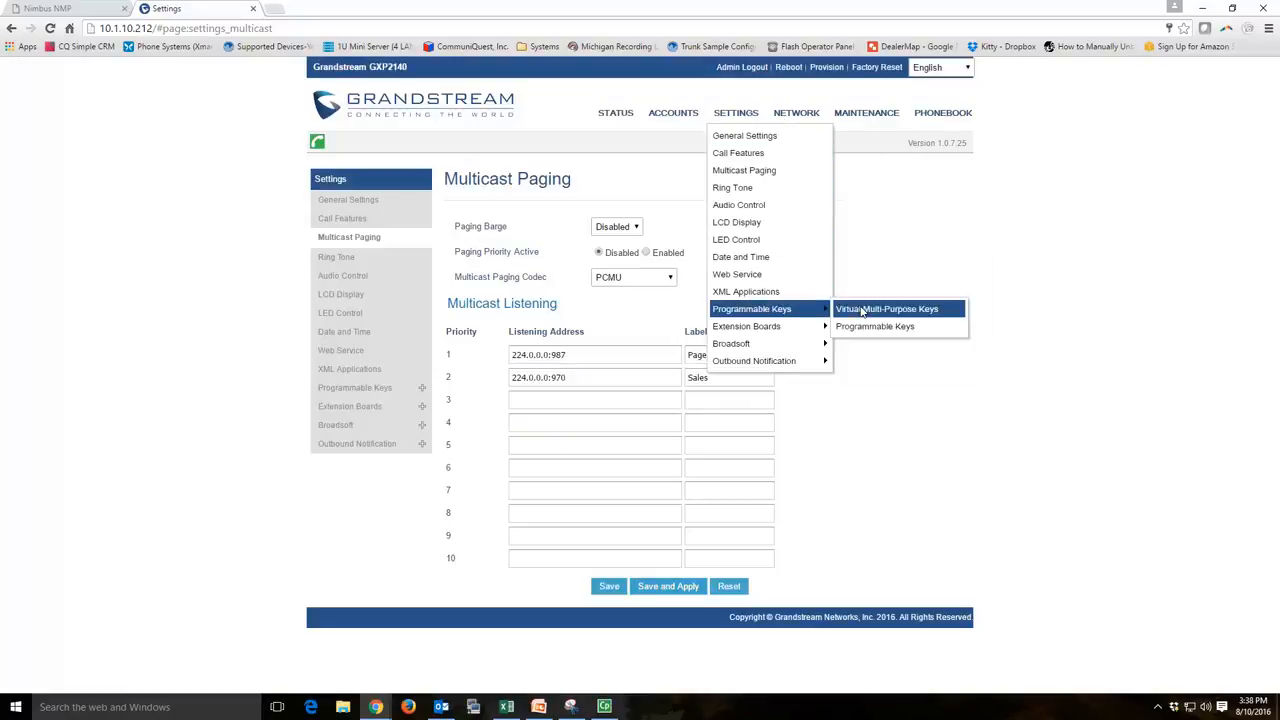
{"action": "left_click", "coordinate": [886, 308]}
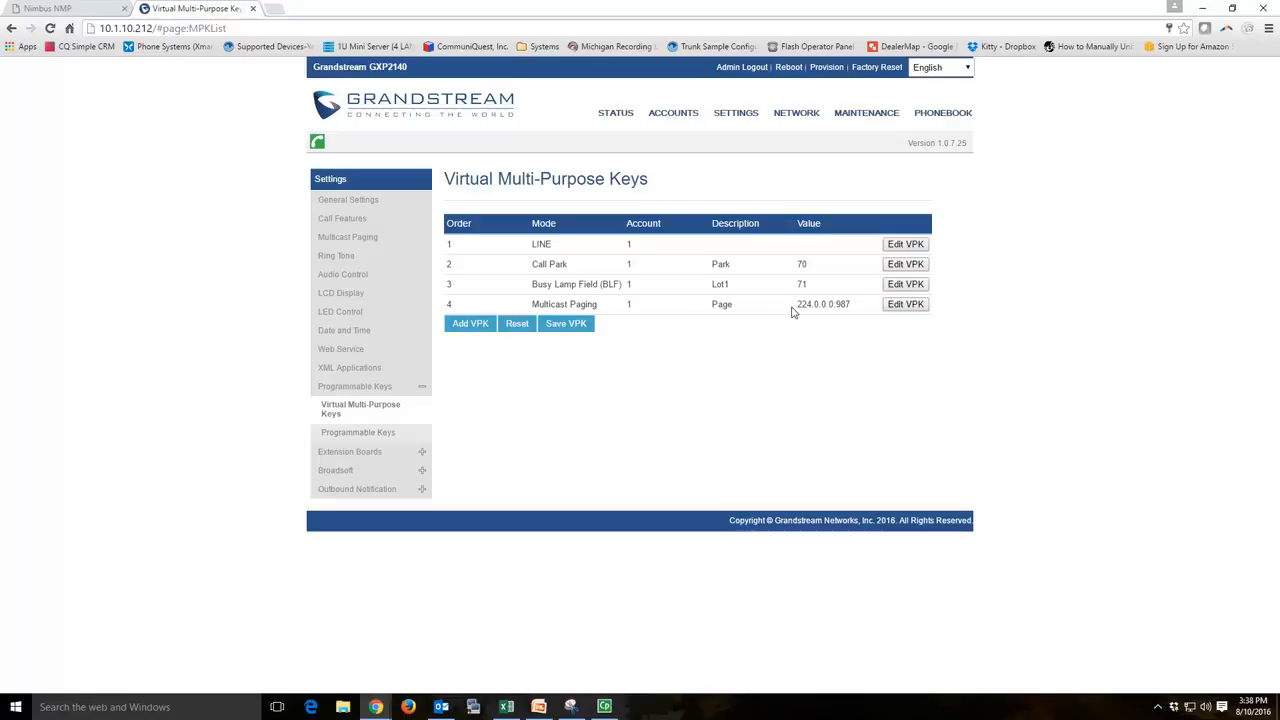
{"action": "mouse_move", "coordinate": [856, 308]}
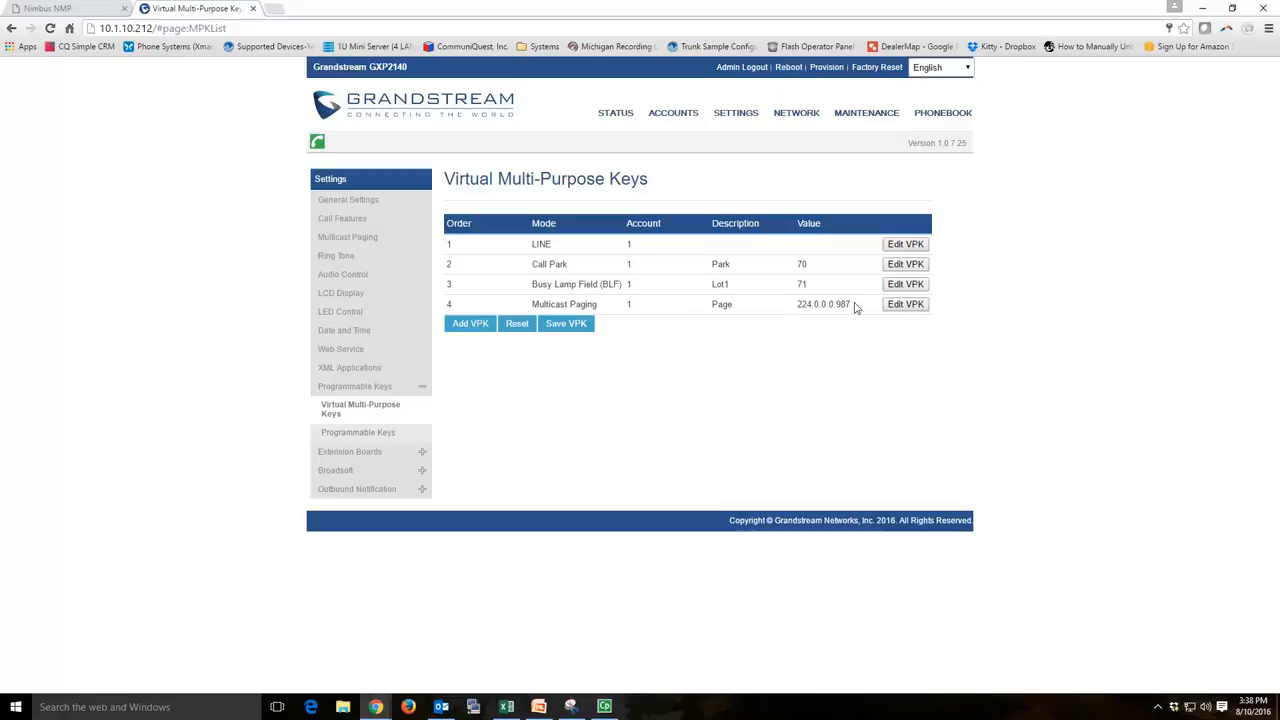